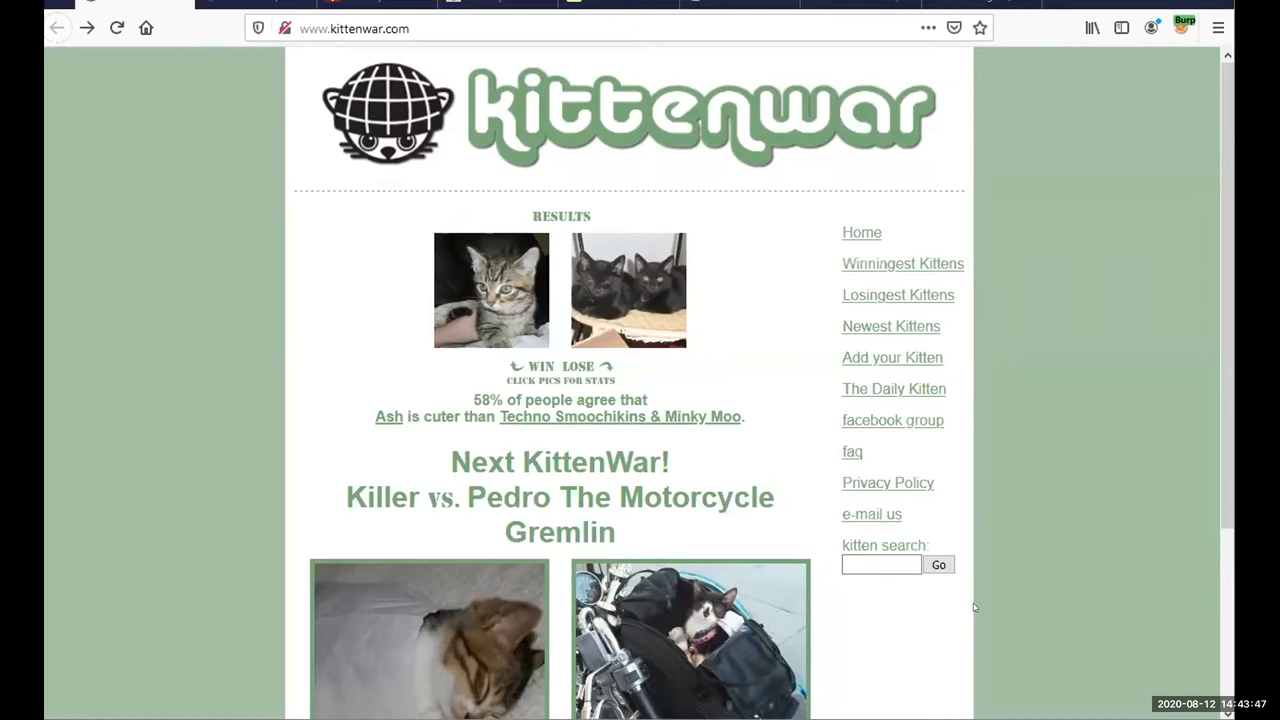
{"action": "mouse_move", "coordinate": [1177, 492]}
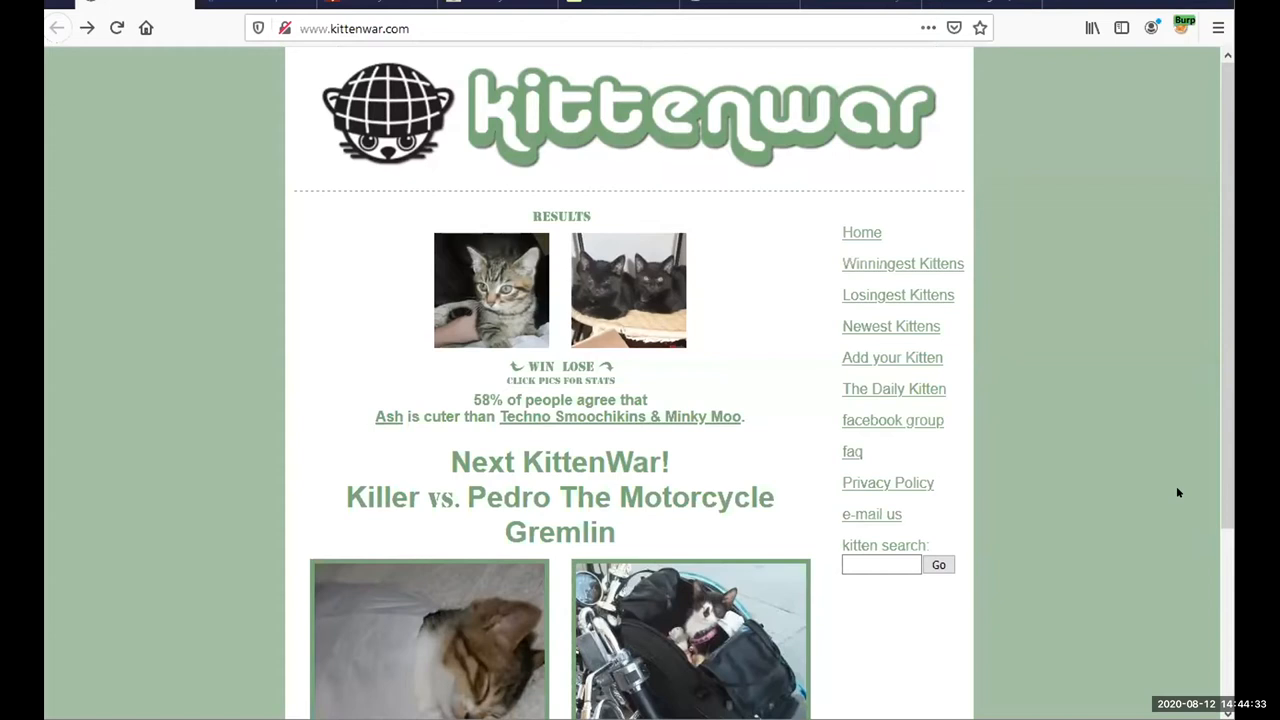
{"action": "mouse_move", "coordinate": [1076, 481]}
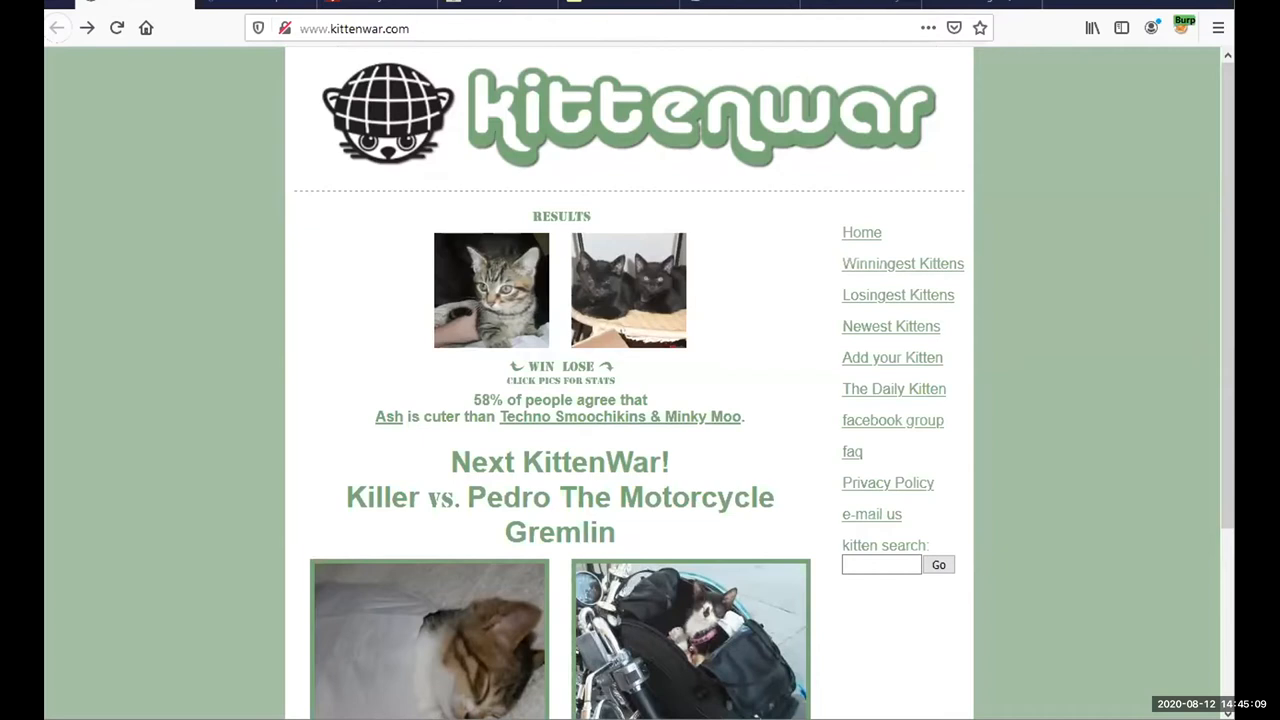
Step: Vote Killer as the cuter kitten over Pedro and clear the highlighted results text
{"action": "scroll", "scroll_direction": "down", "scroll_amount": 3}
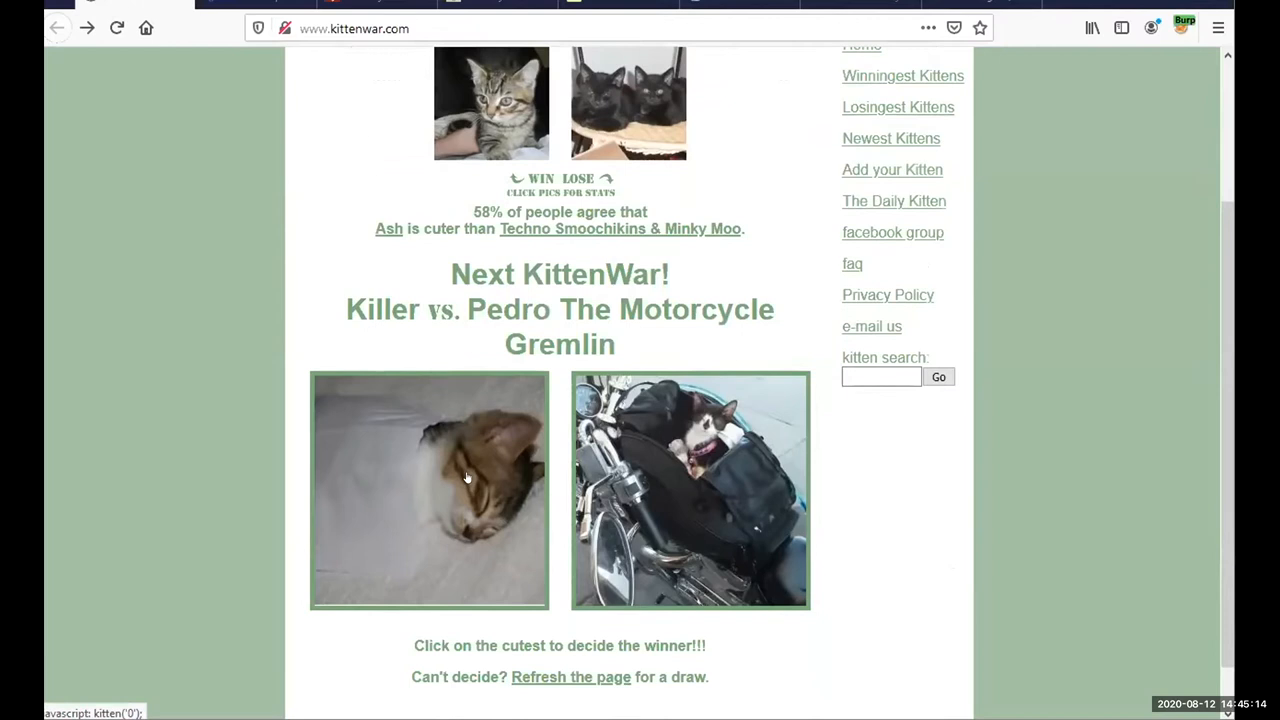
{"action": "left_click", "coordinate": [429, 489]}
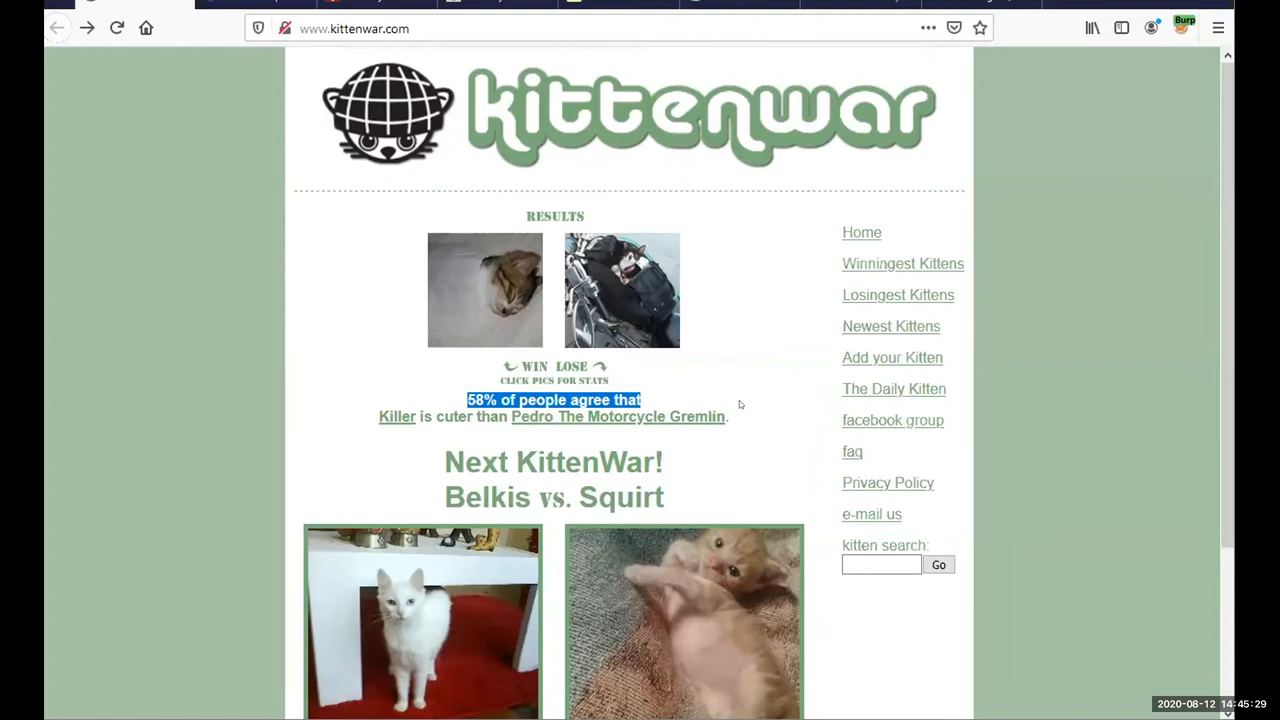
{"action": "mouse_move", "coordinate": [707, 466]}
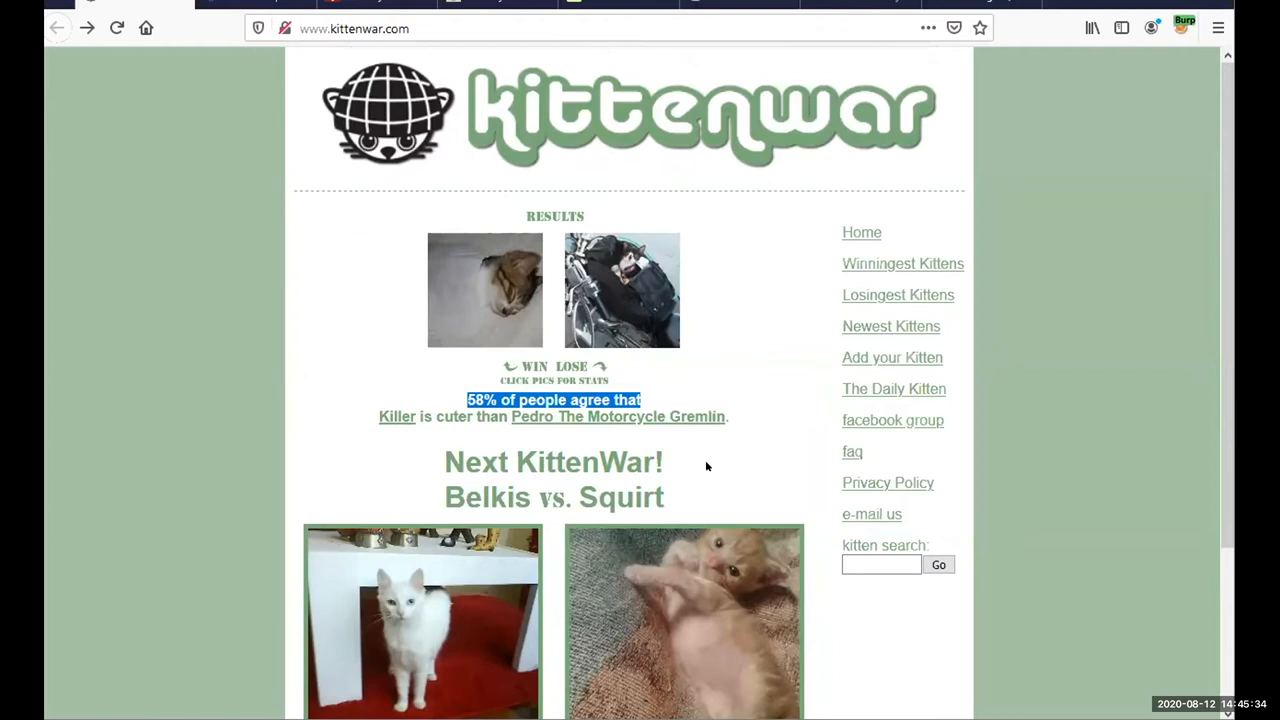
{"action": "mouse_move", "coordinate": [725, 402]}
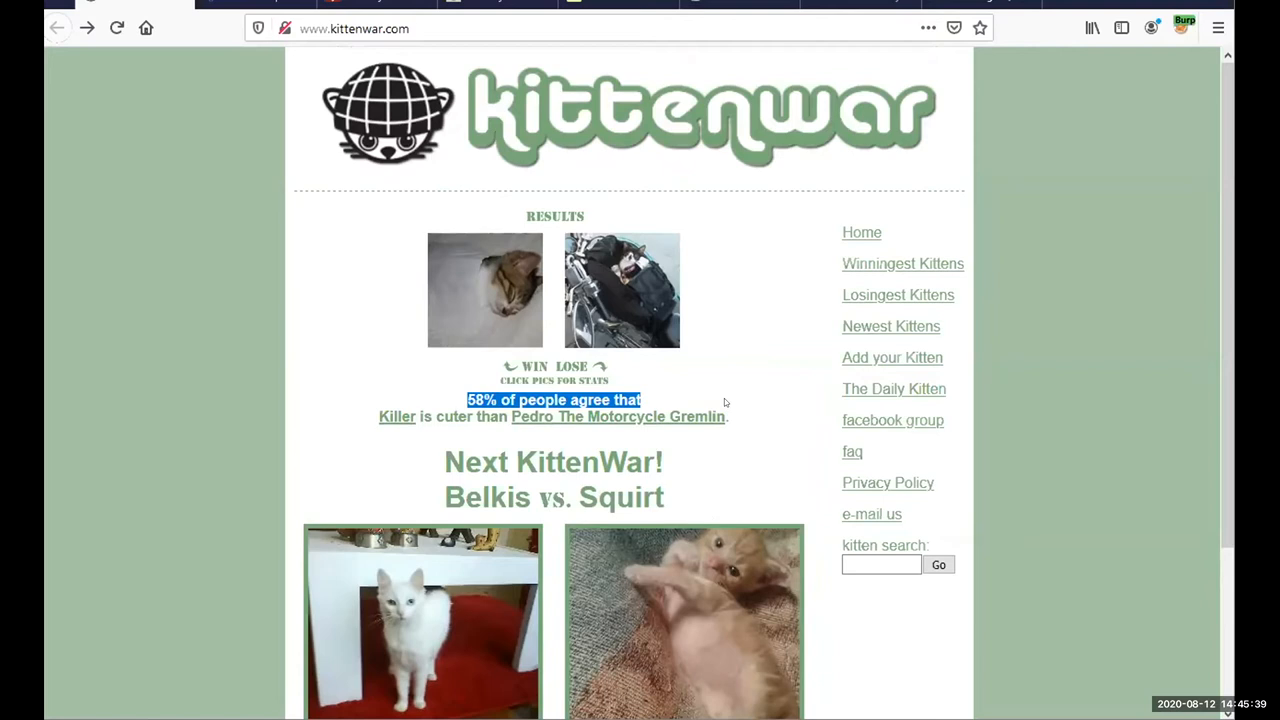
{"action": "left_click", "coordinate": [1149, 466]}
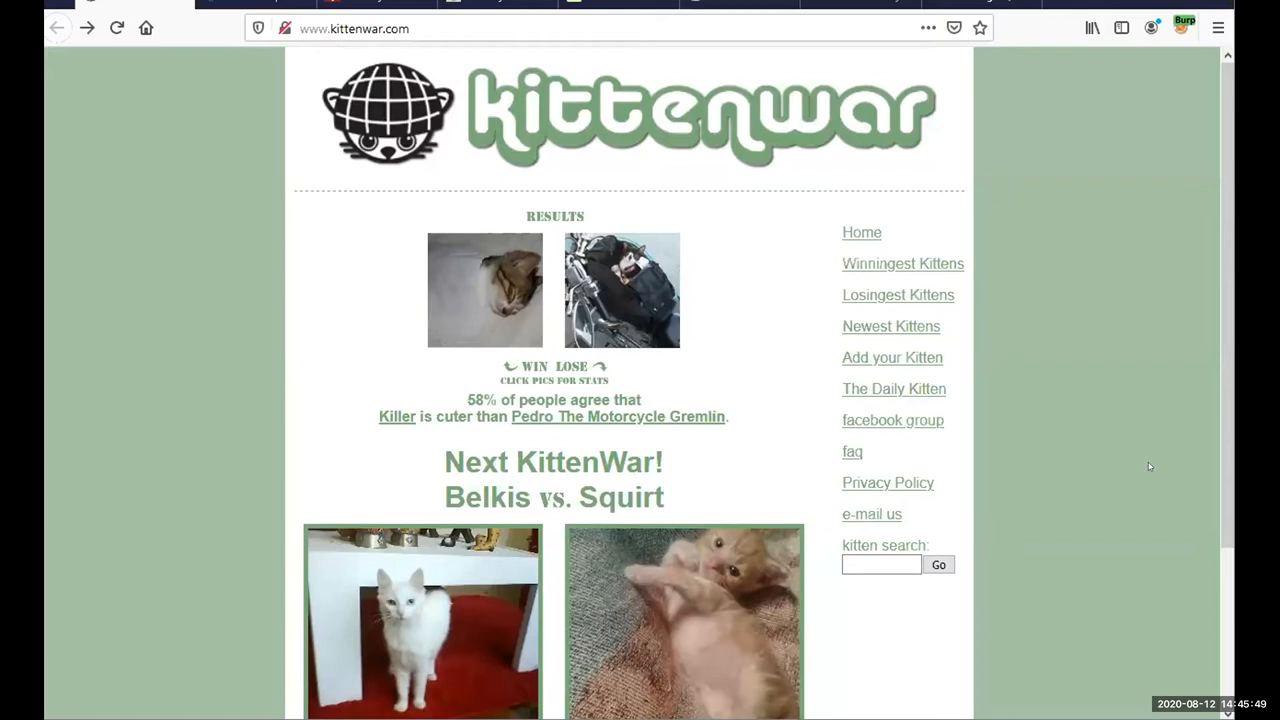
{"action": "left_click", "coordinate": [353, 28]}
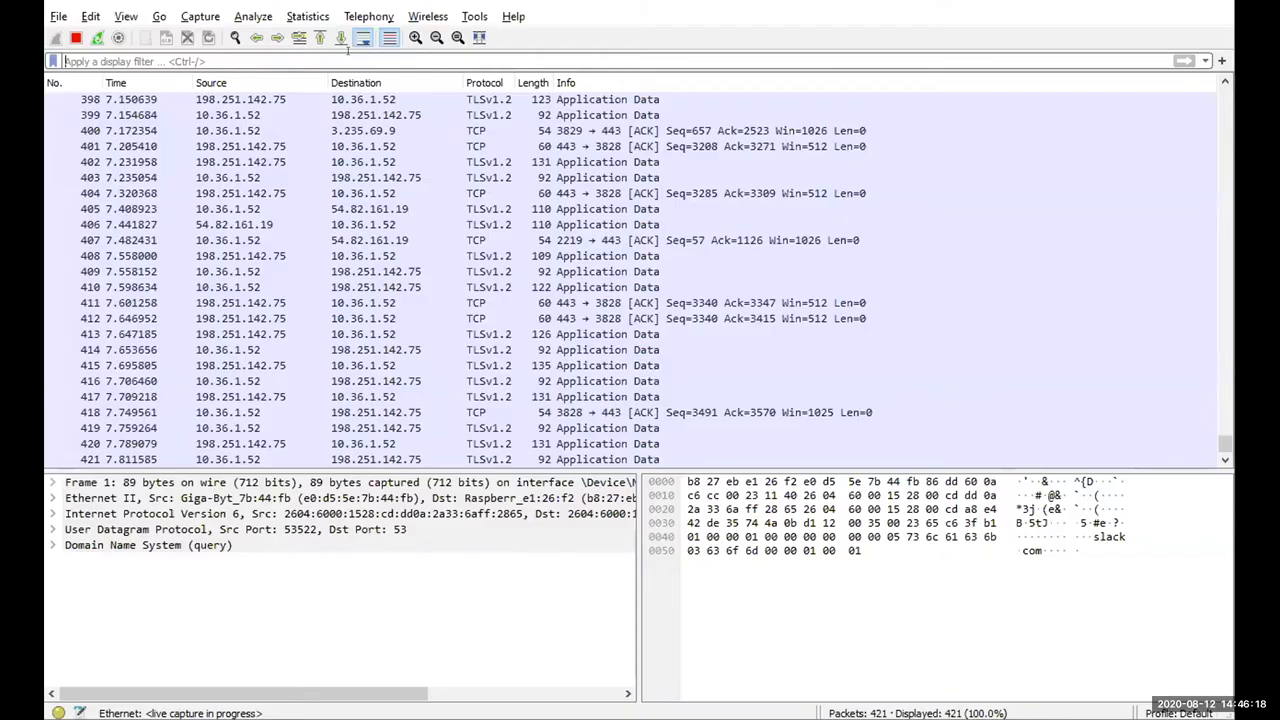
Step: Apply the tcp.port==80 display filter and select a packet in the list
{"action": "type", "text": "tcp.port"}
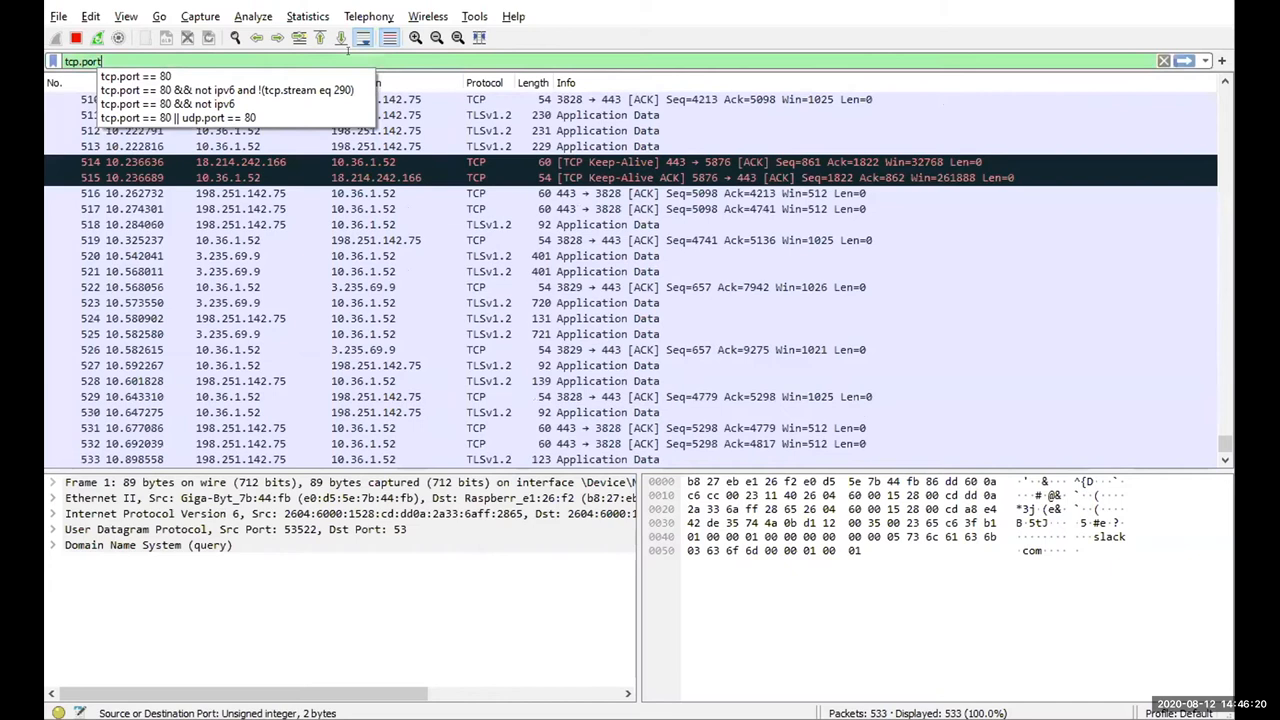
{"action": "key", "text": "Return"}
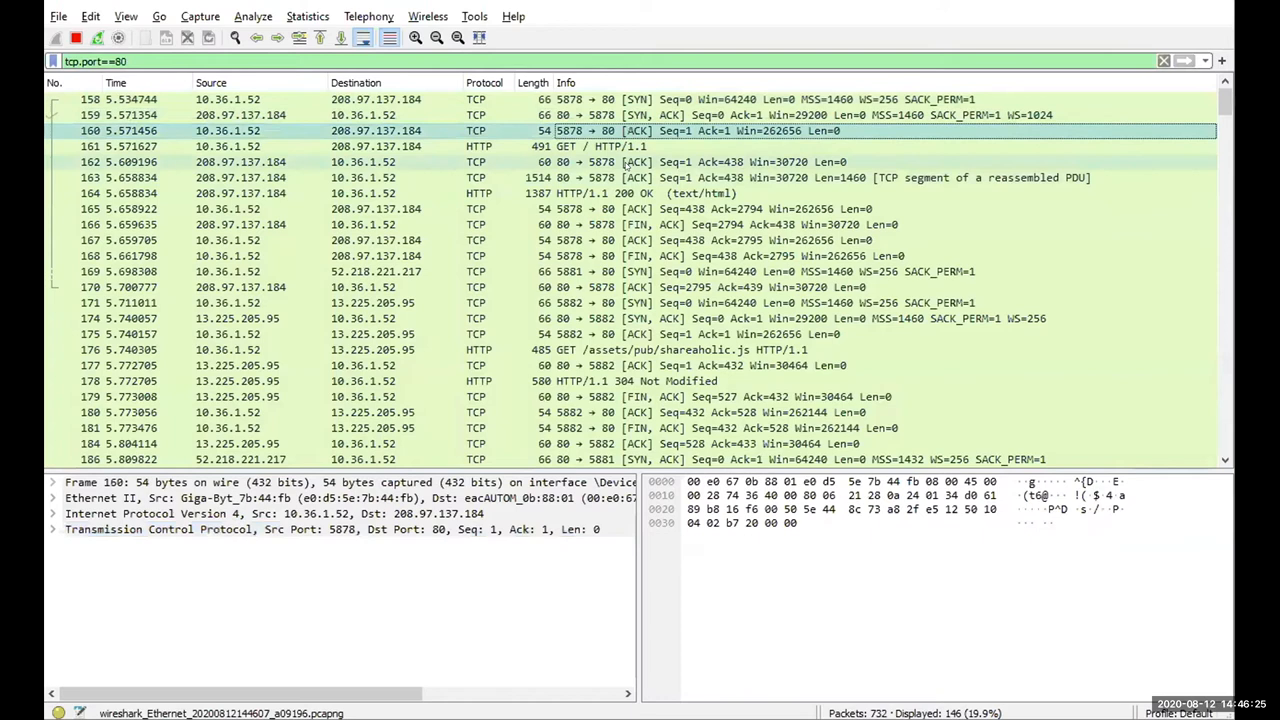
{"action": "left_click", "coordinate": [700, 177]}
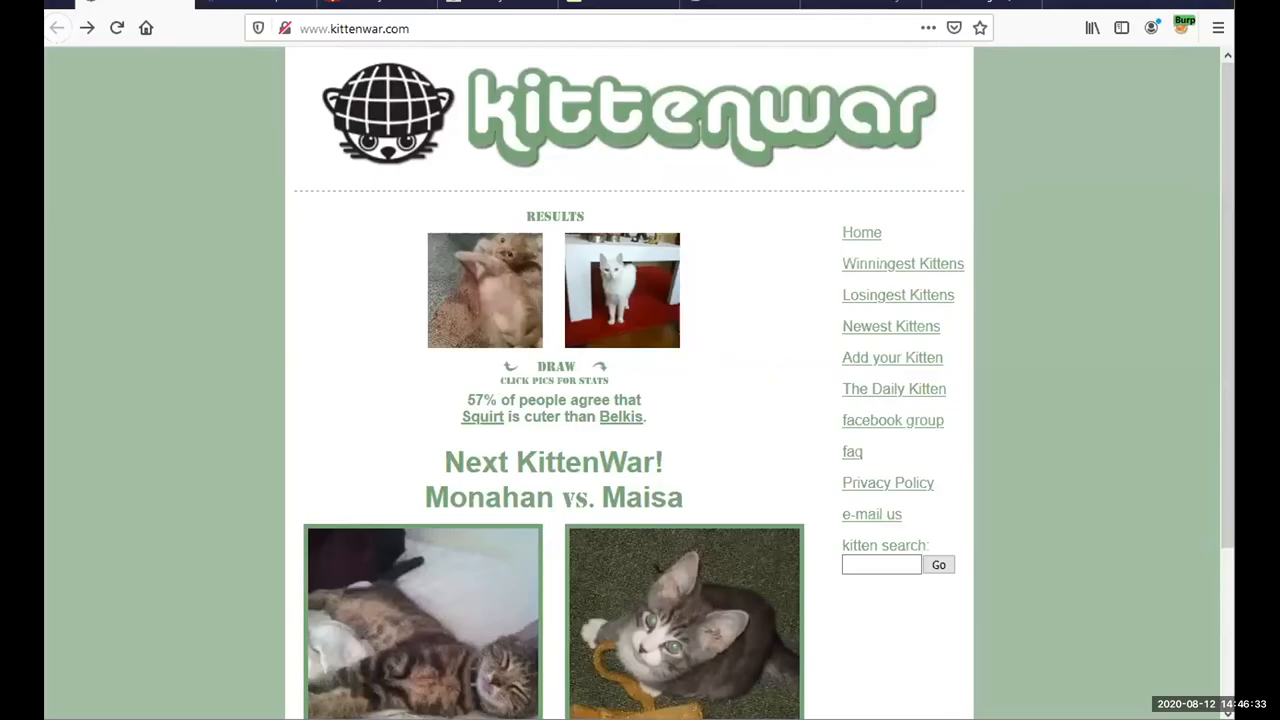
{"action": "mouse_move", "coordinate": [284, 446]}
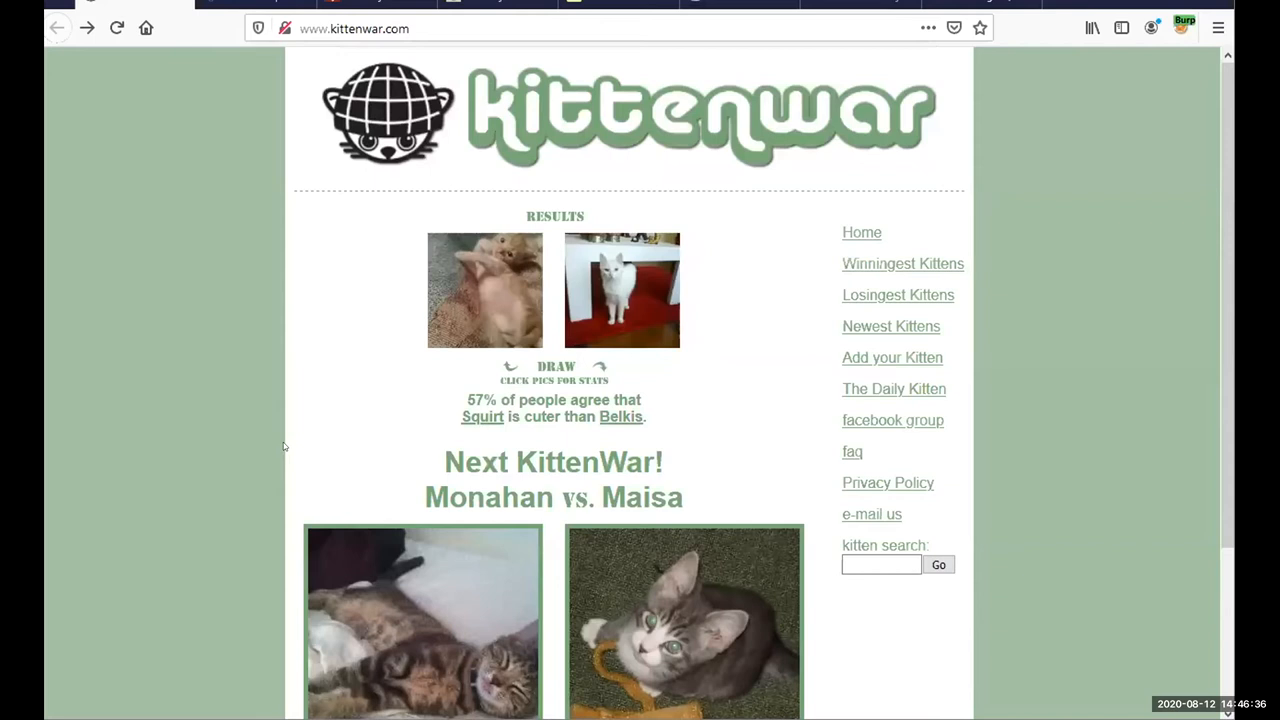
{"action": "mouse_move", "coordinate": [1066, 404]}
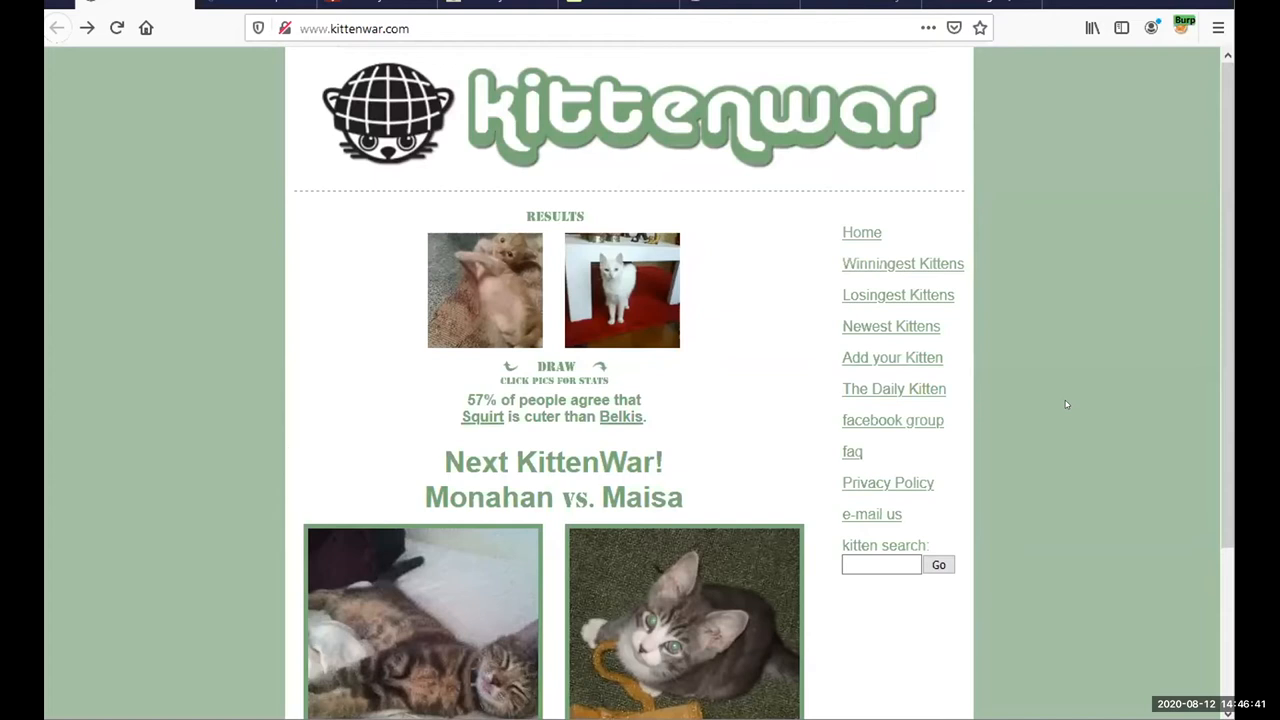
{"action": "mouse_move", "coordinate": [755, 542]}
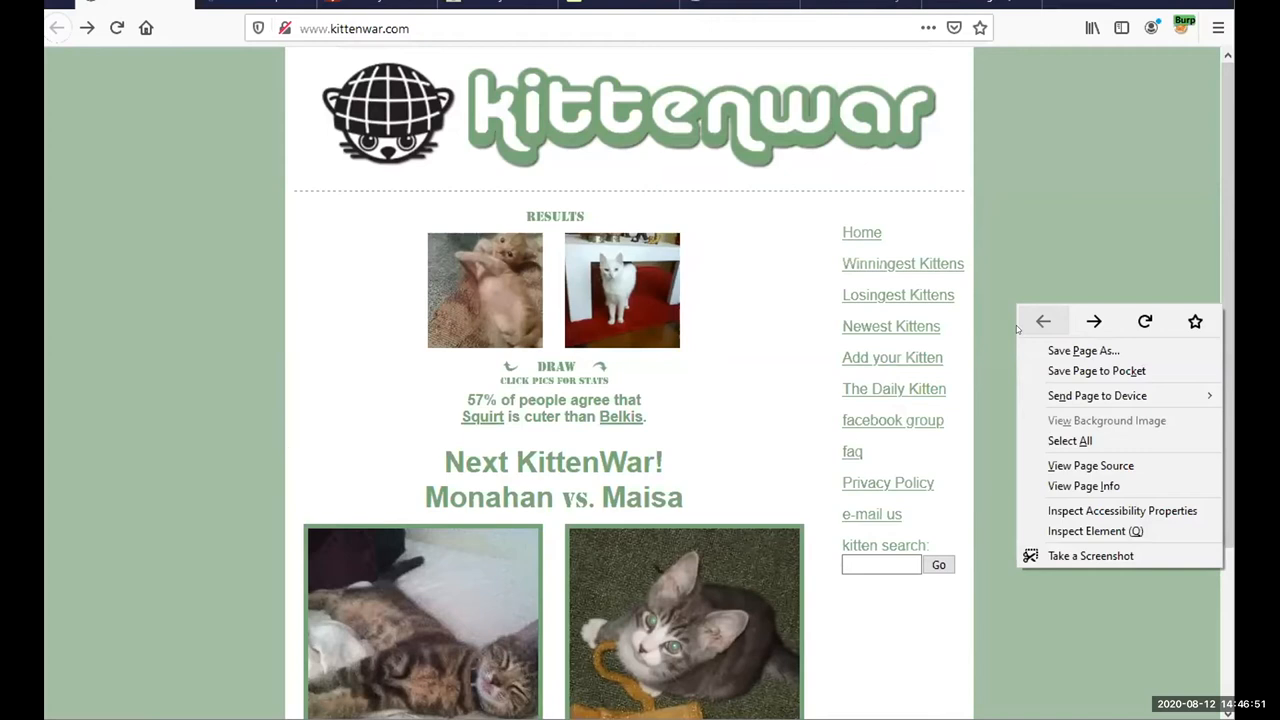
{"action": "left_click", "coordinate": [1090, 465]}
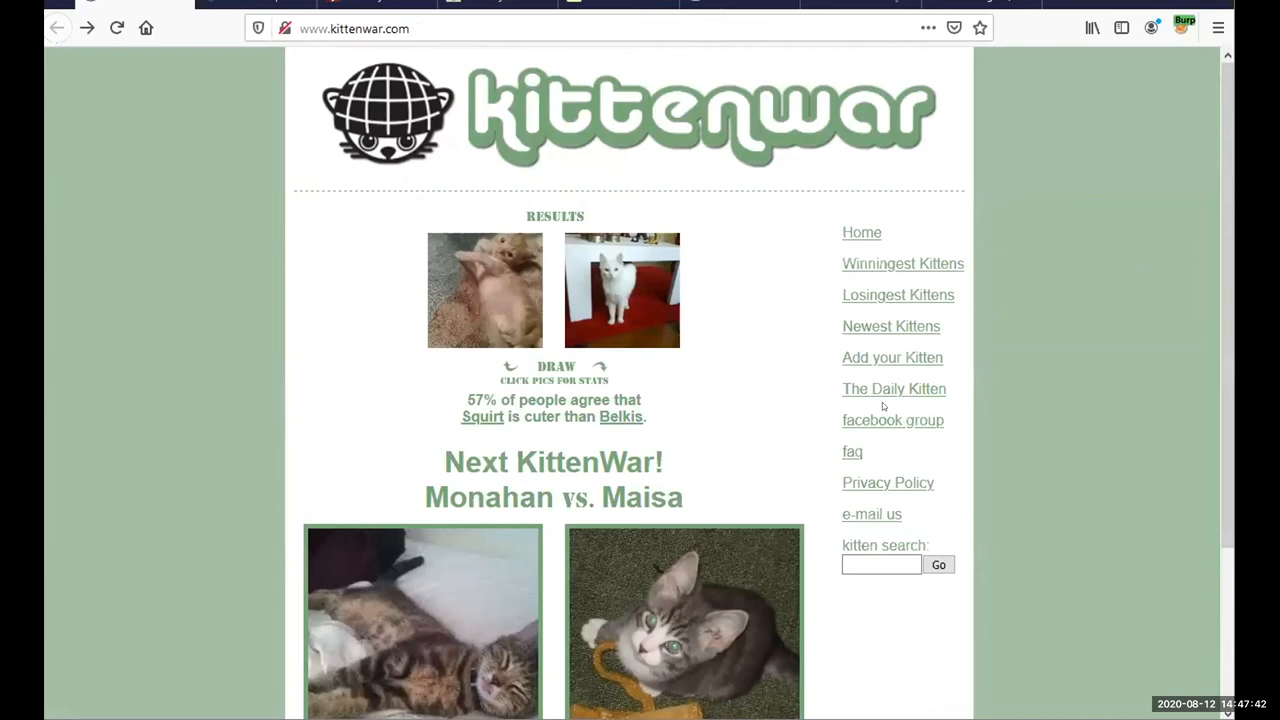
{"action": "mouse_move", "coordinate": [872, 491]}
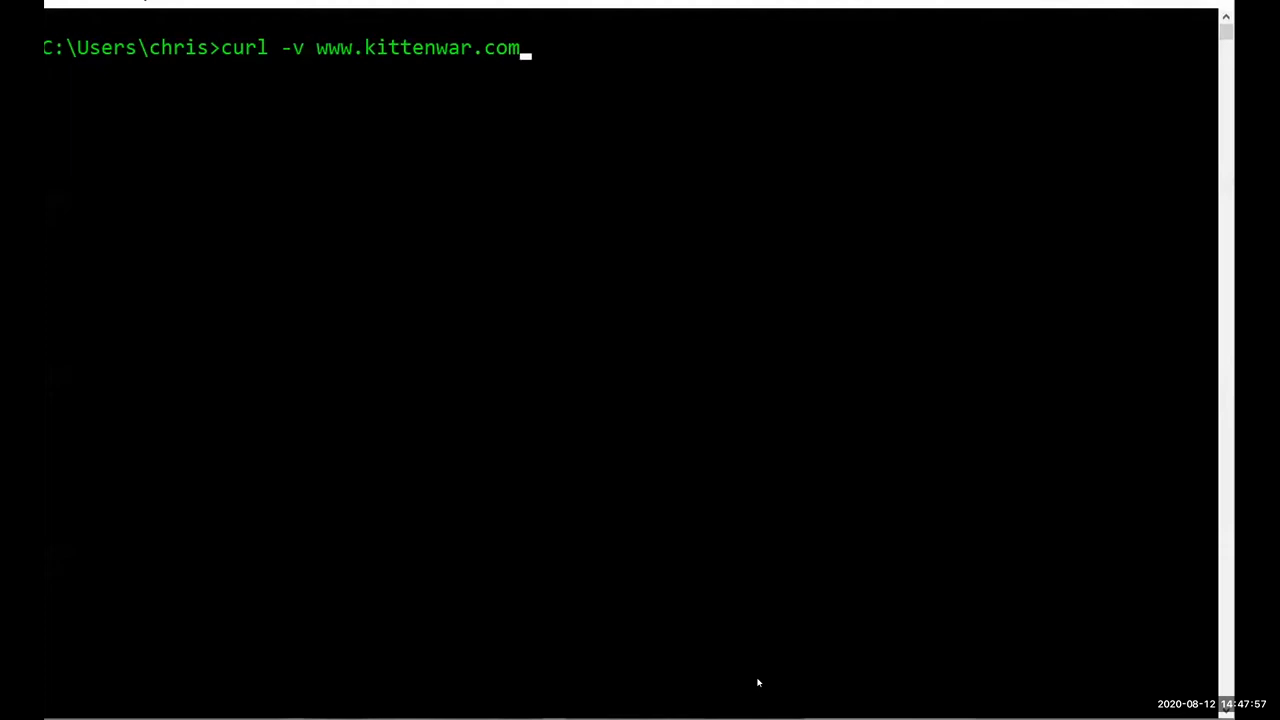
{"action": "key", "text": "Return"}
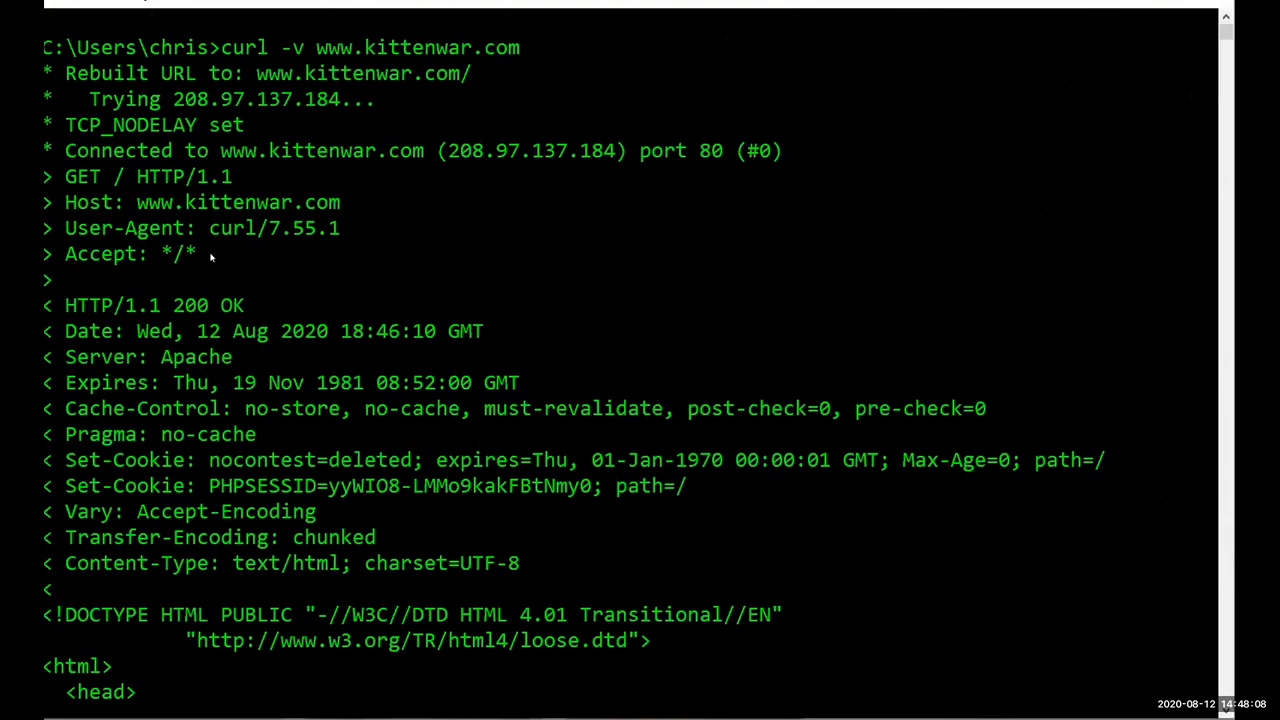
{"action": "left_click_drag", "start_coordinate": [65, 176], "coordinate": [360, 281]}
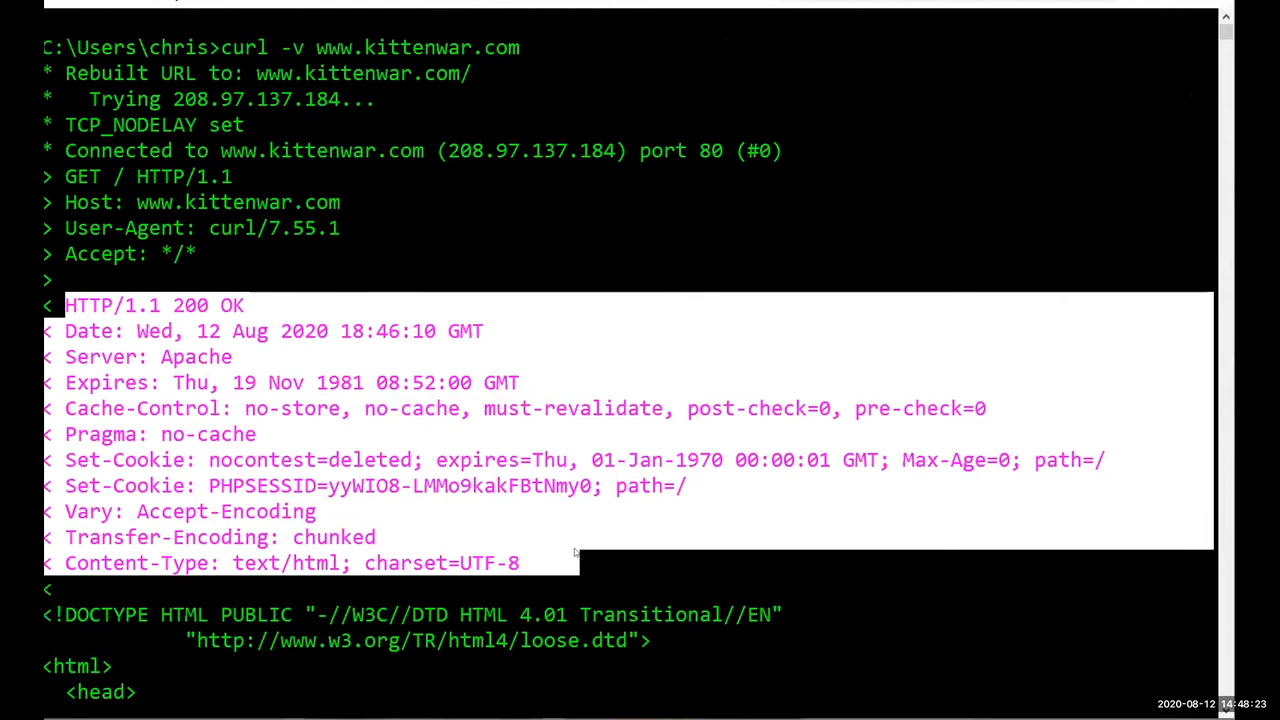
{"action": "mouse_move", "coordinate": [547, 555]}
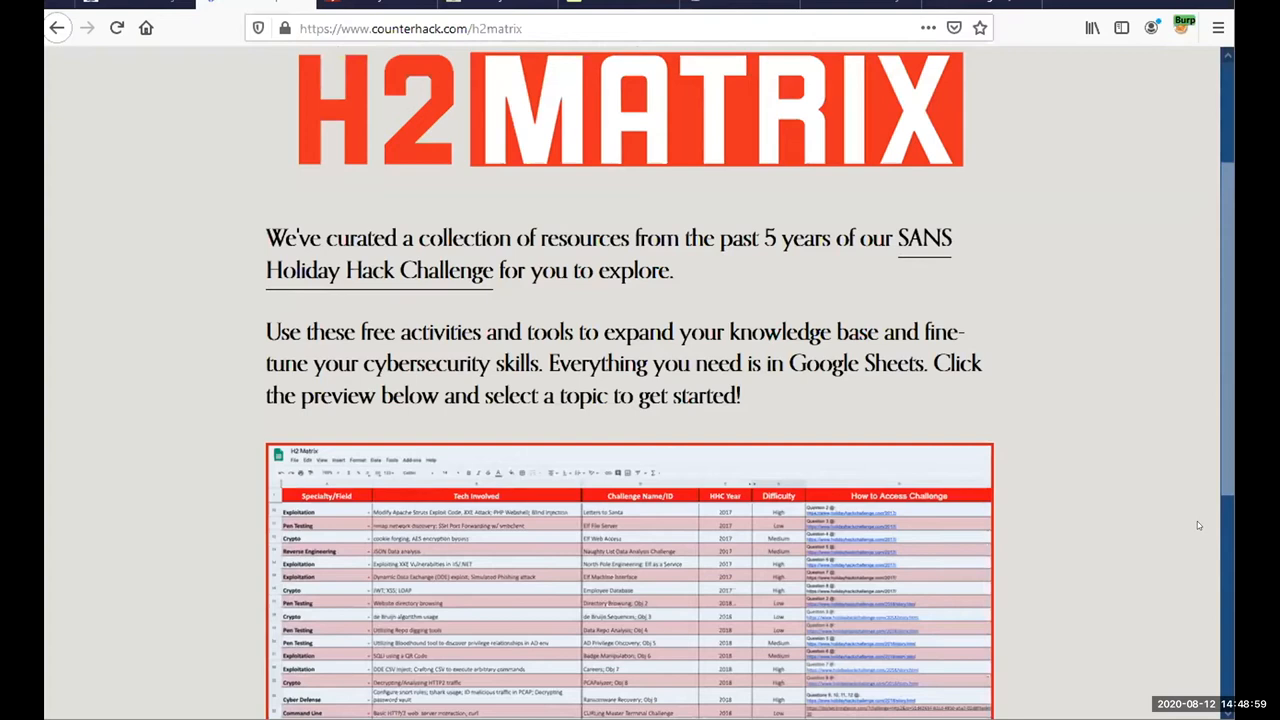
{"action": "mouse_move", "coordinate": [1120, 519]}
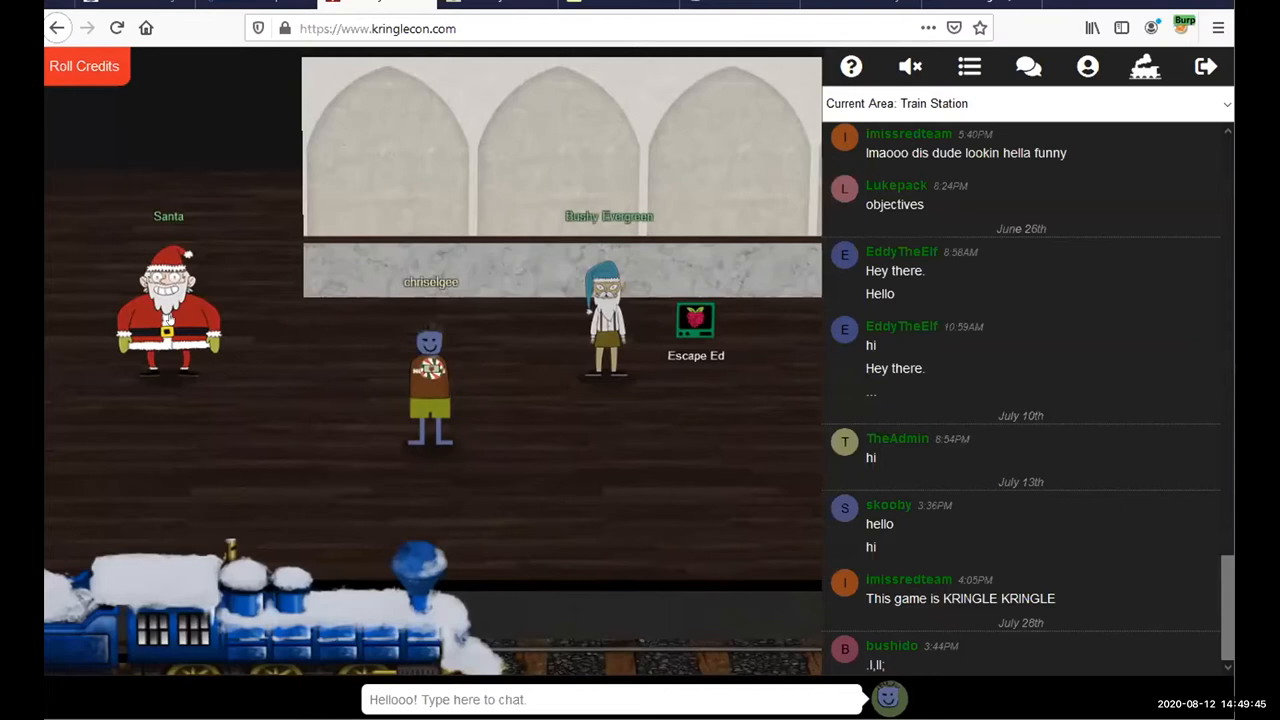
Step: Launch Holiday Hack Trail from the KringleCon trail terminal
{"action": "left_click", "coordinate": [695, 318]}
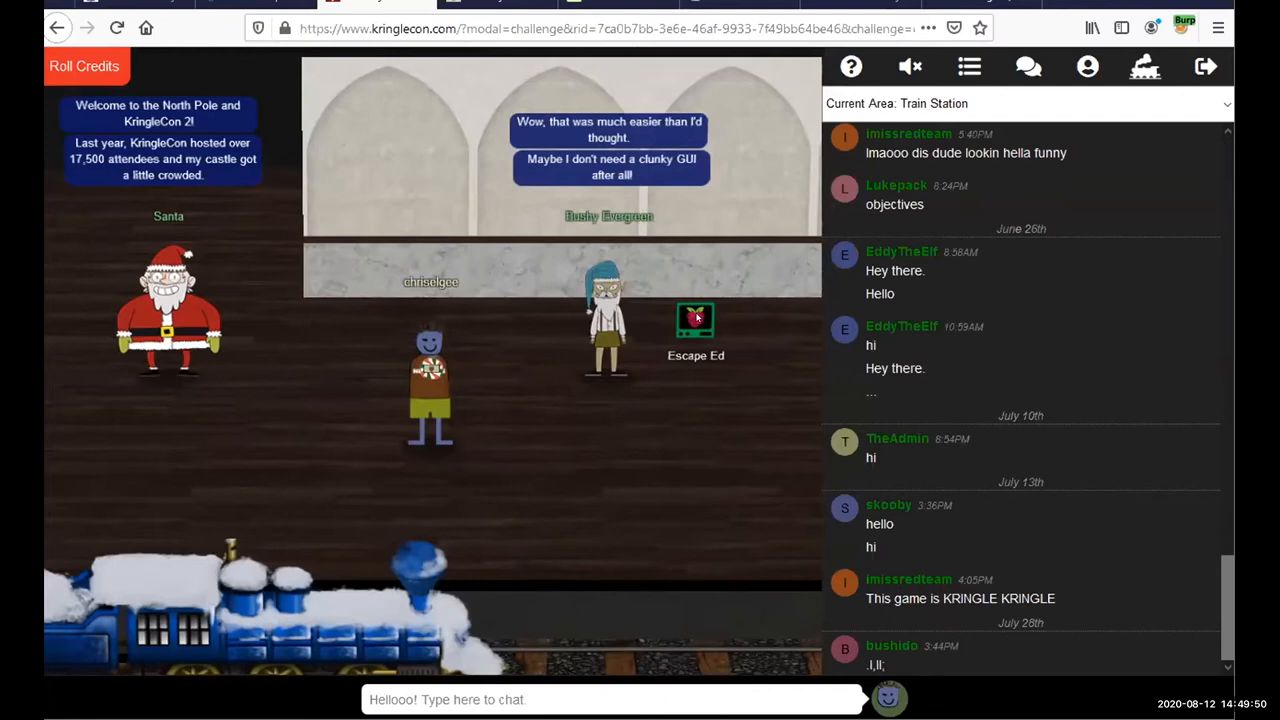
{"action": "left_click", "coordinate": [695, 320]}
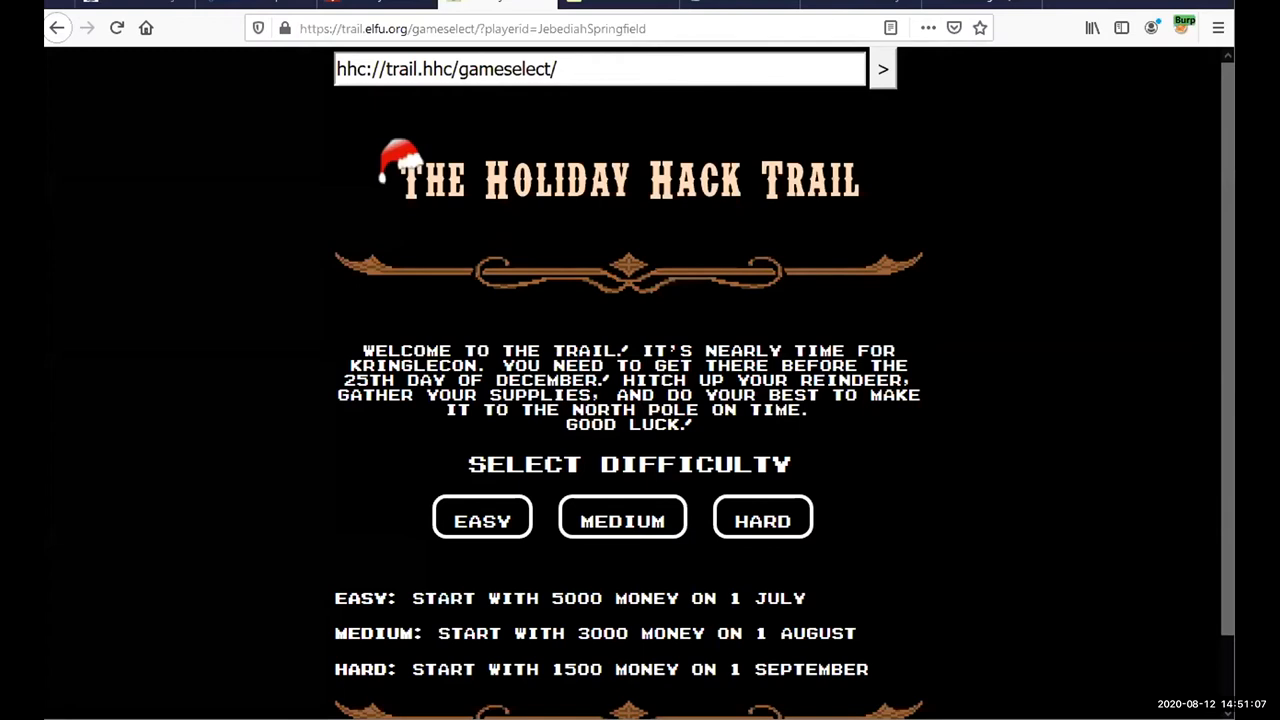
Step: Choose EASY difficulty to reach the store with 5000 money
{"action": "left_click", "coordinate": [482, 517]}
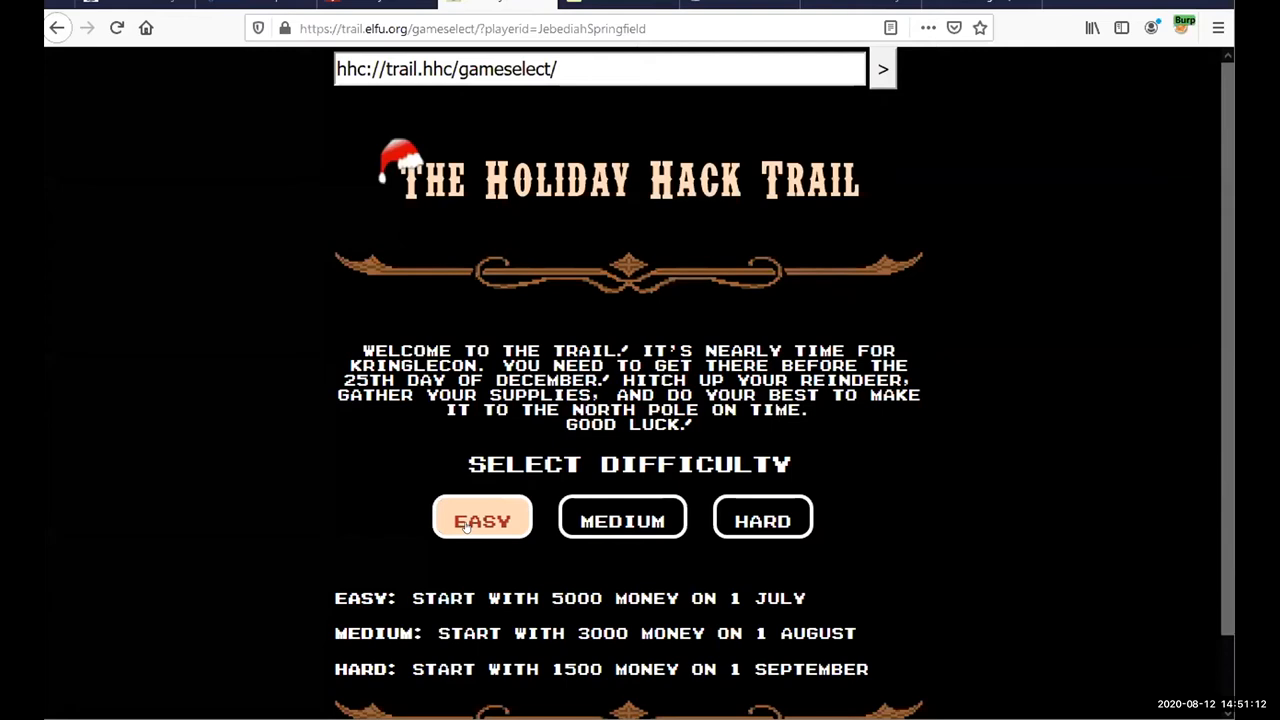
{"action": "left_click", "coordinate": [482, 519]}
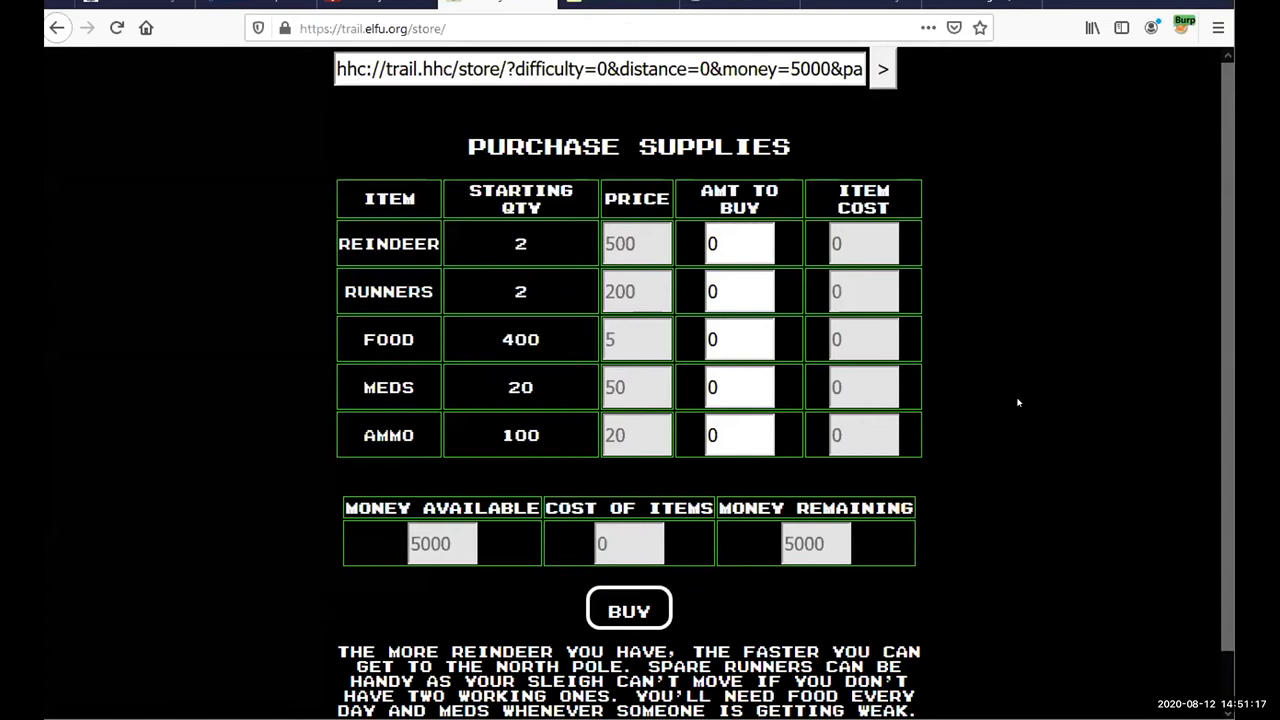
Step: Enter 2 reindeer, 1 runner and 100 ammo in the AMT TO BUY column
{"action": "type", "text": "2"}
{"action": "type", "text": "100"}
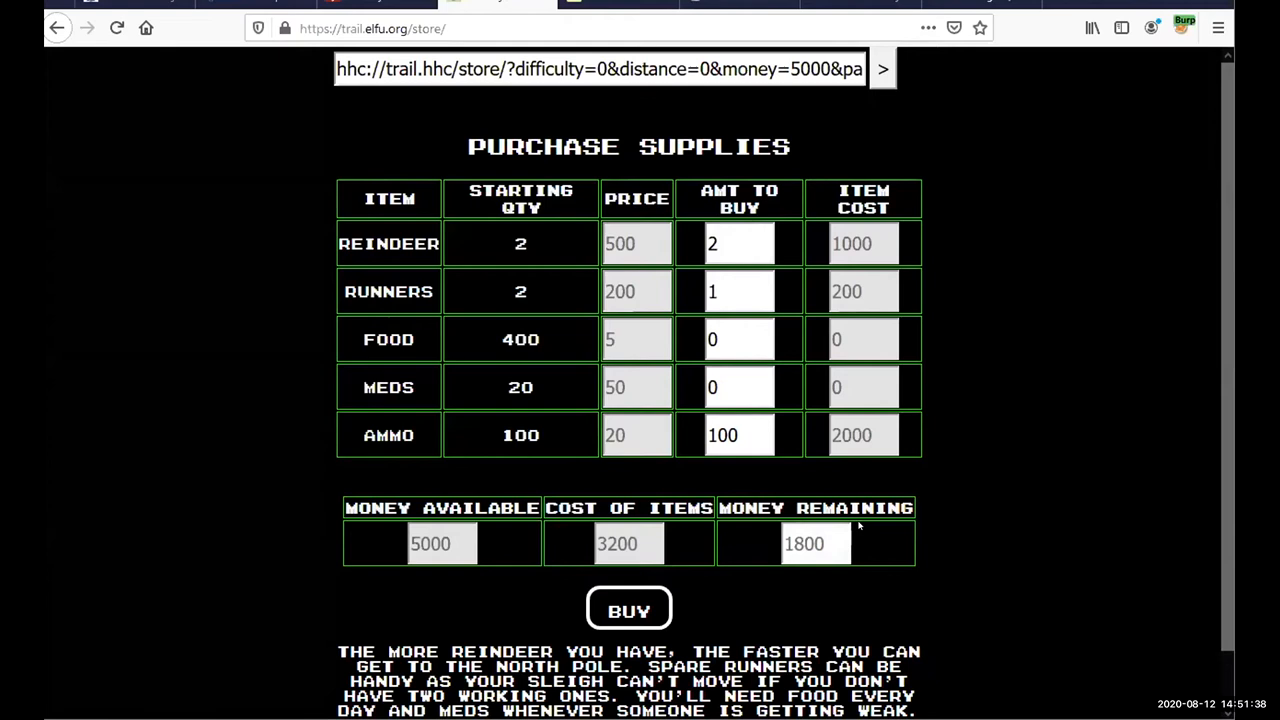
{"action": "mouse_move", "coordinate": [994, 345]}
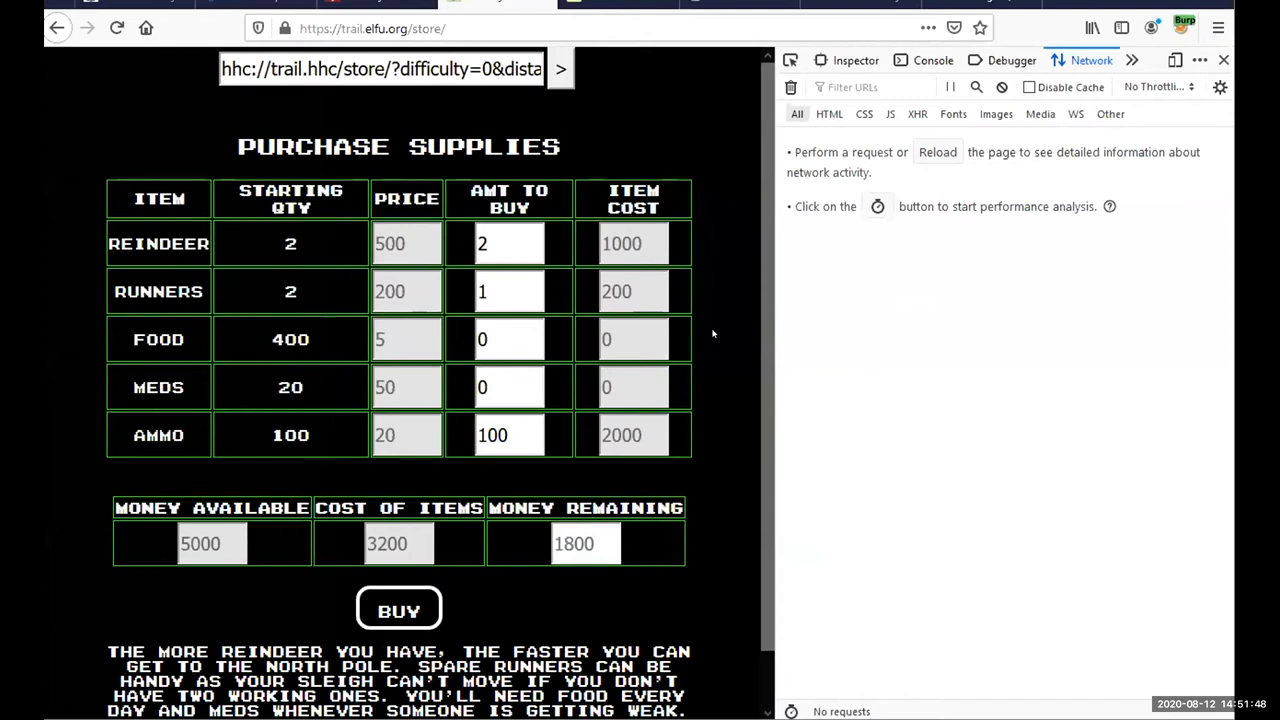
{"action": "mouse_move", "coordinate": [841, 401]}
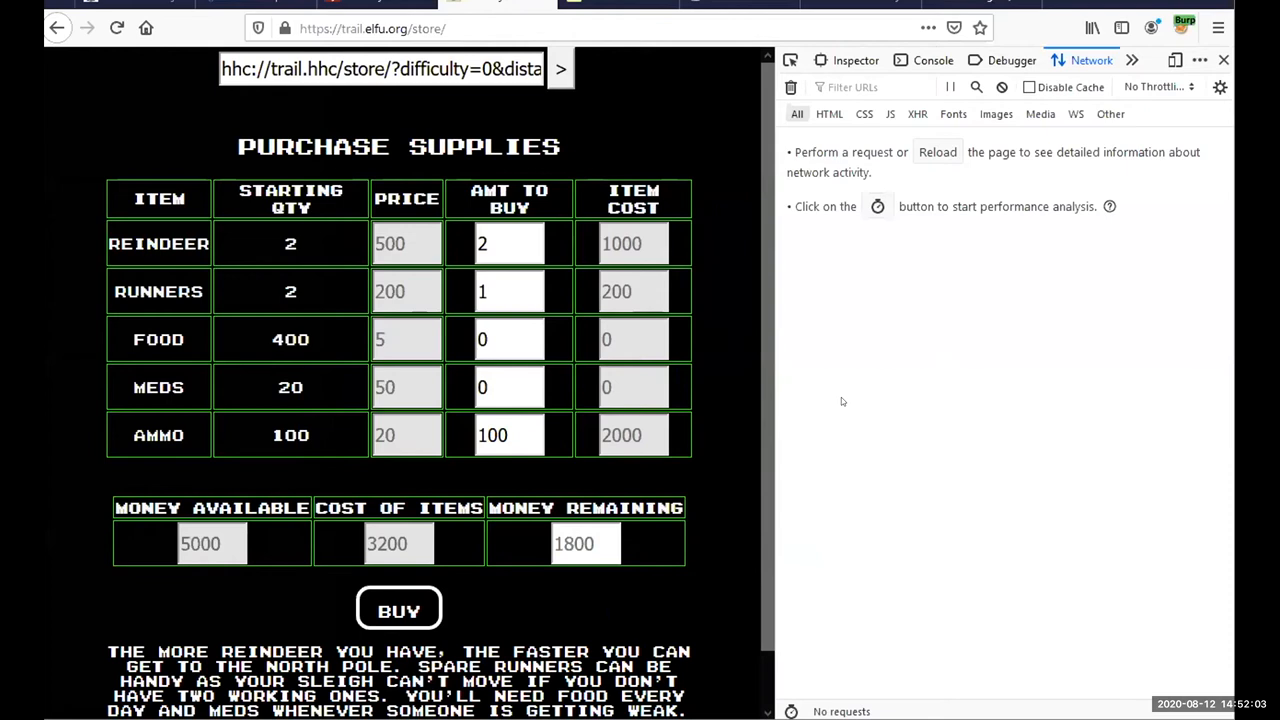
{"action": "mouse_move", "coordinate": [790, 60]}
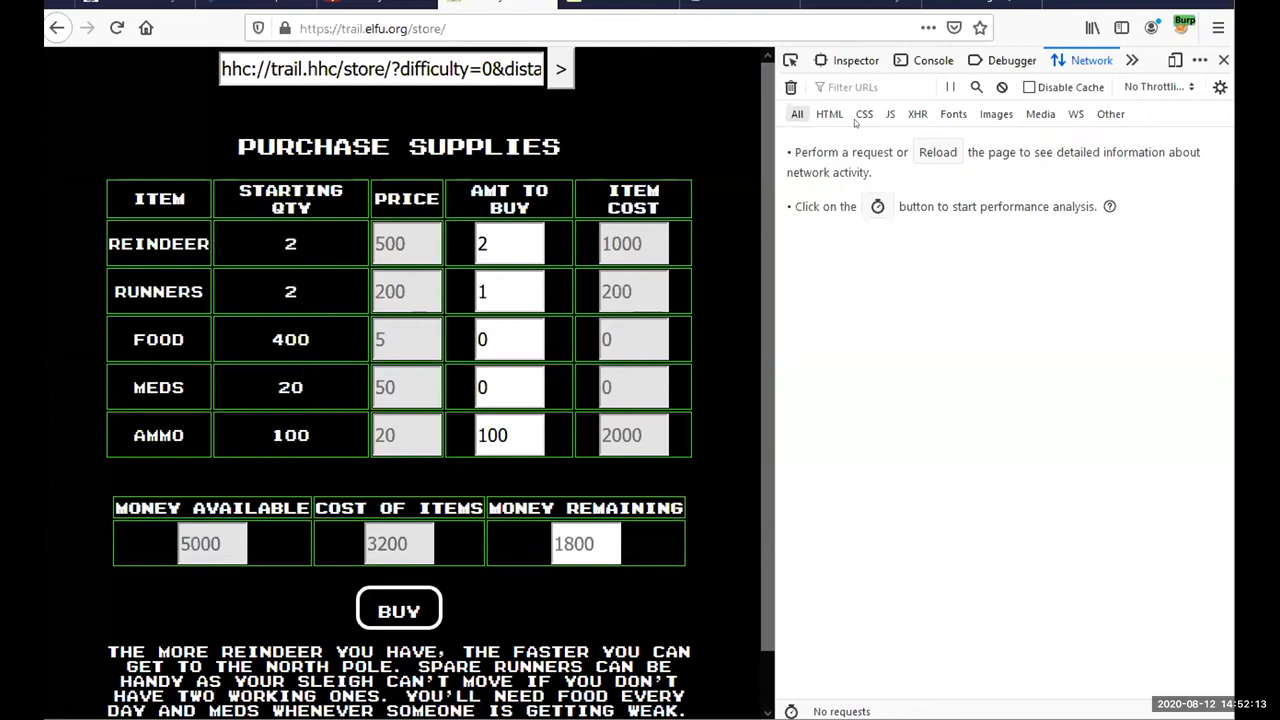
{"action": "mouse_move", "coordinate": [791, 60]}
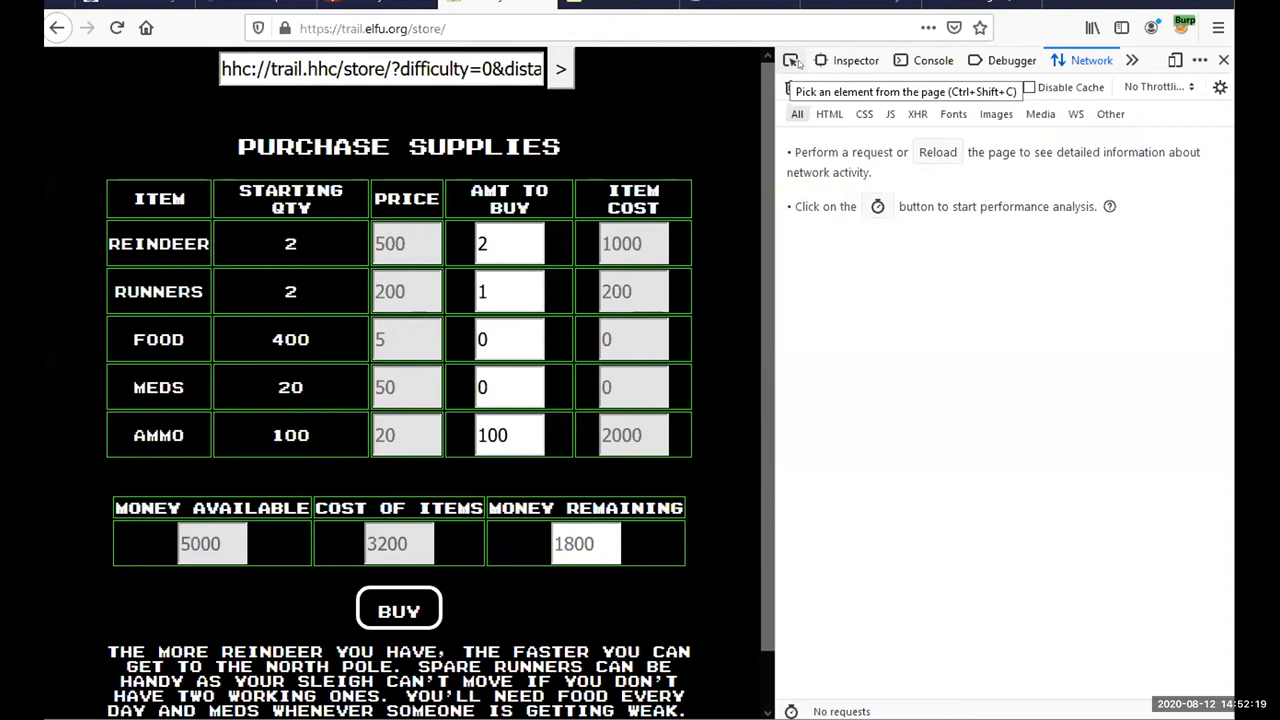
Step: Inspect the Money Remaining element and edit its value in the Inspector markup
{"action": "left_click", "coordinate": [846, 60]}
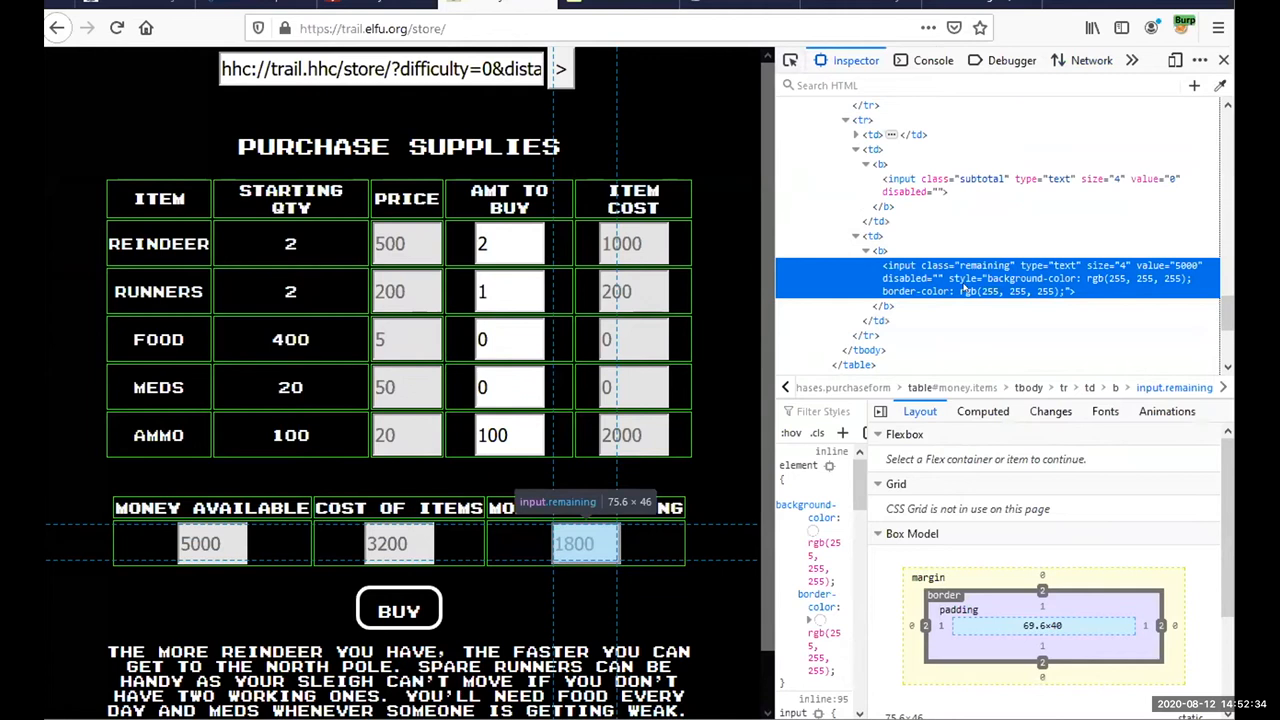
{"action": "double_click", "coordinate": [910, 278]}
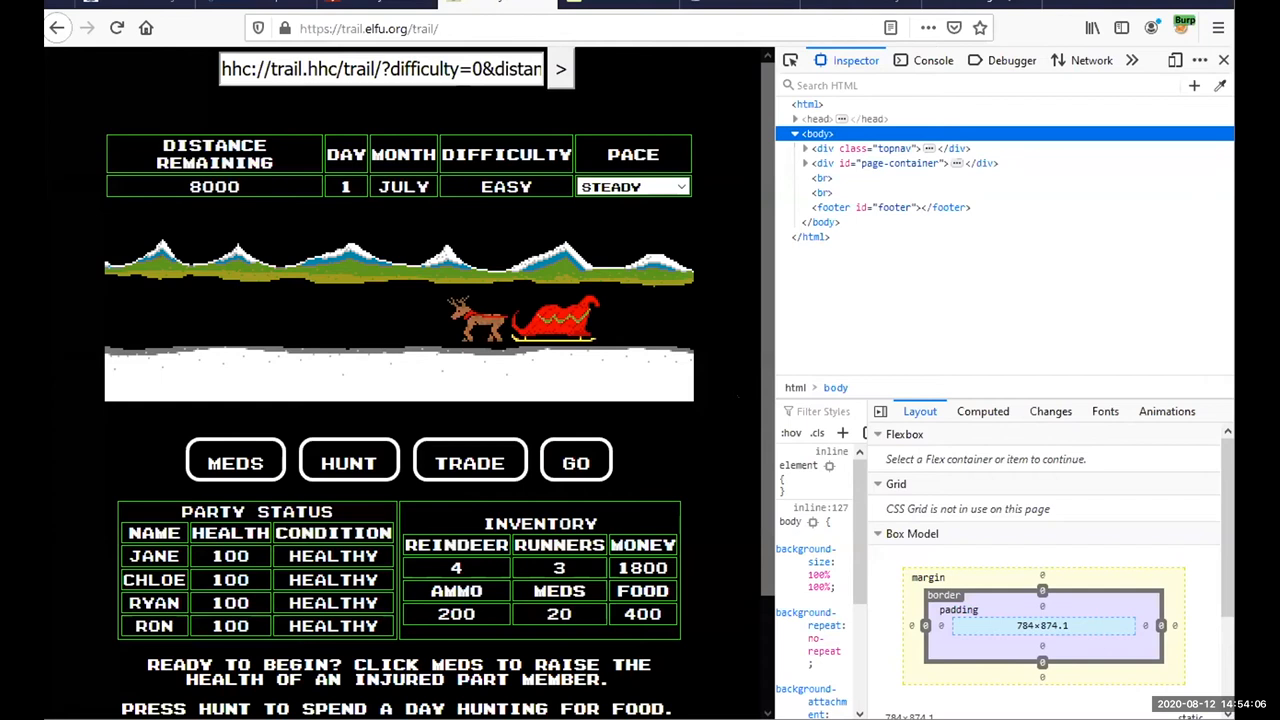
Step: Advance the sleigh five days along the trail to 6 July
{"action": "left_click", "coordinate": [576, 462]}
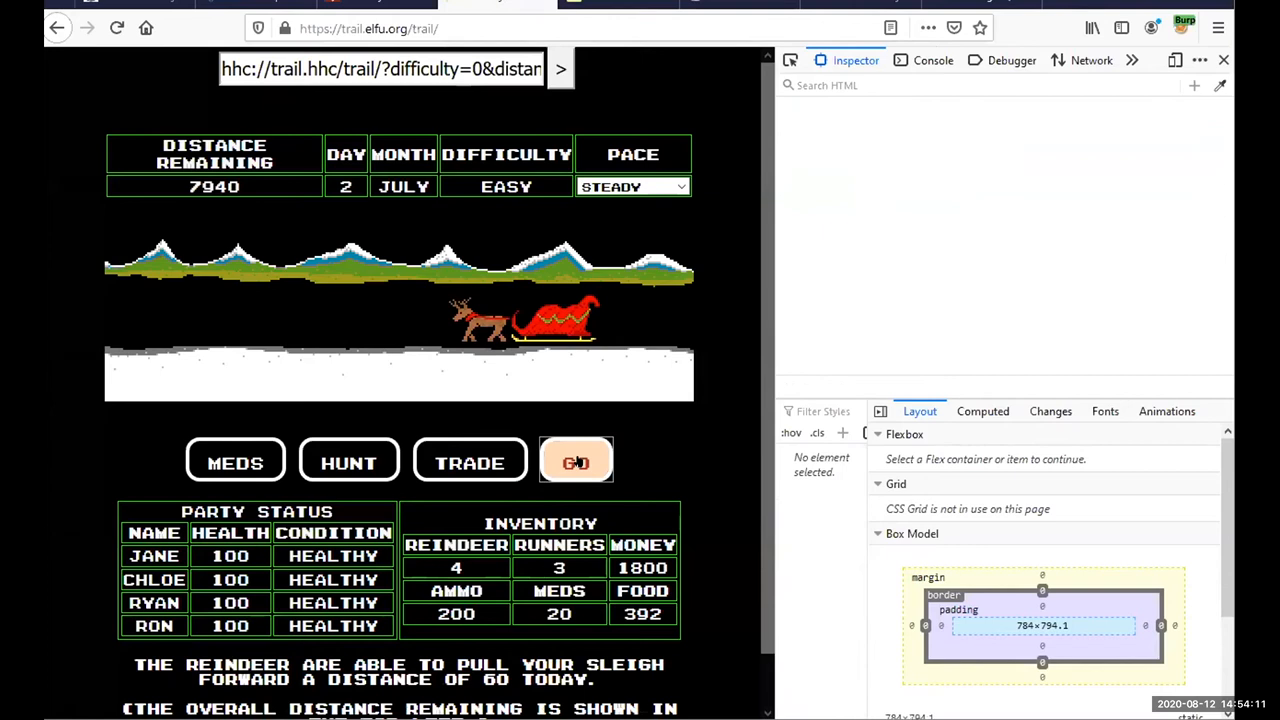
{"action": "left_click", "coordinate": [576, 462]}
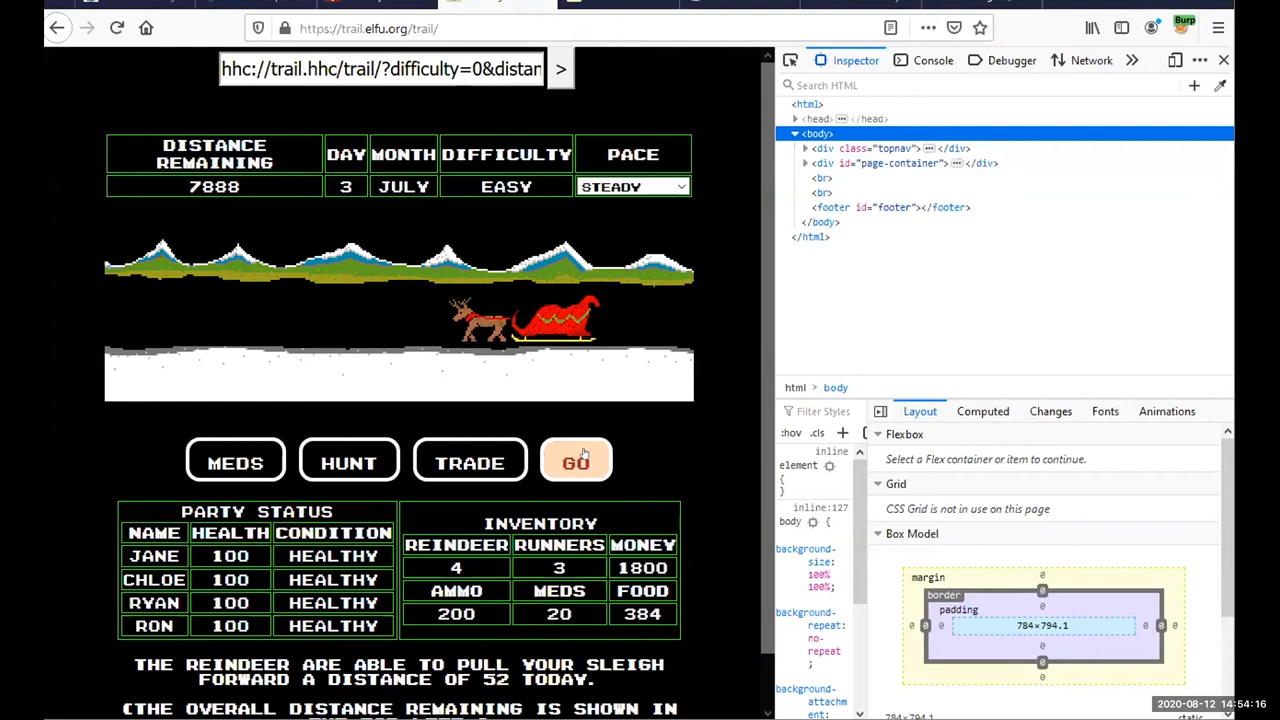
{"action": "left_click", "coordinate": [576, 461]}
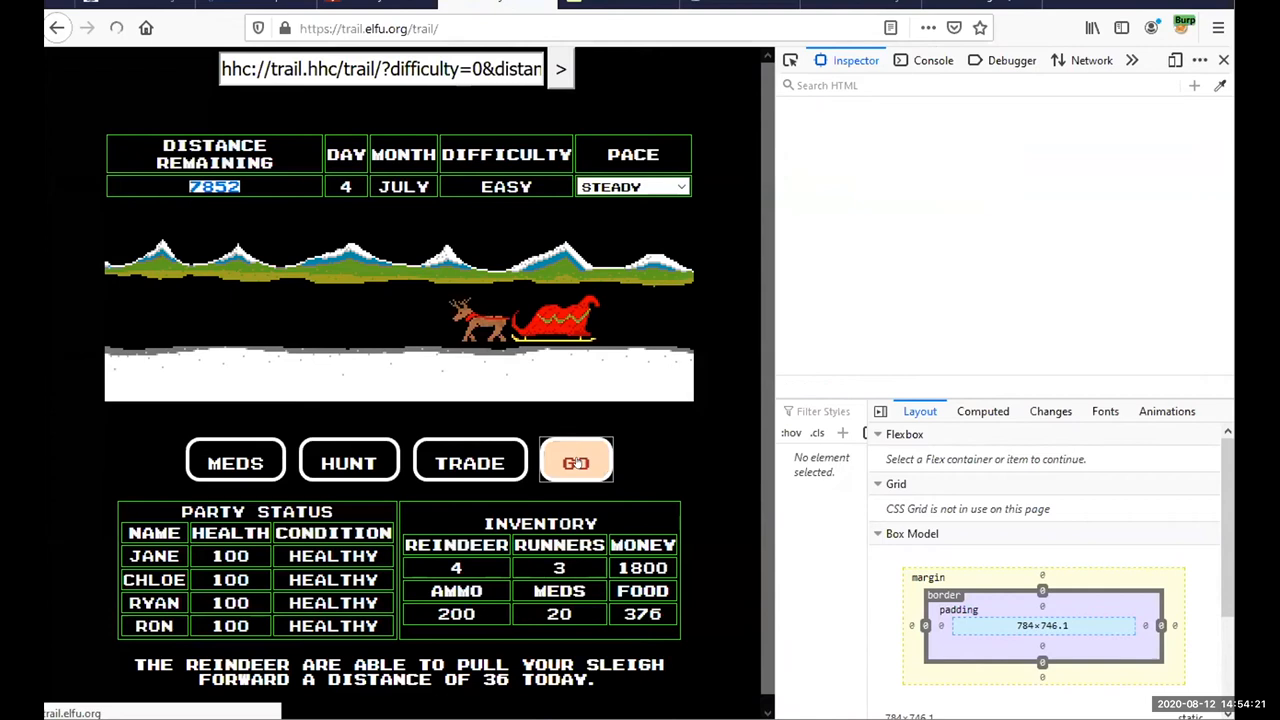
{"action": "left_click", "coordinate": [576, 461]}
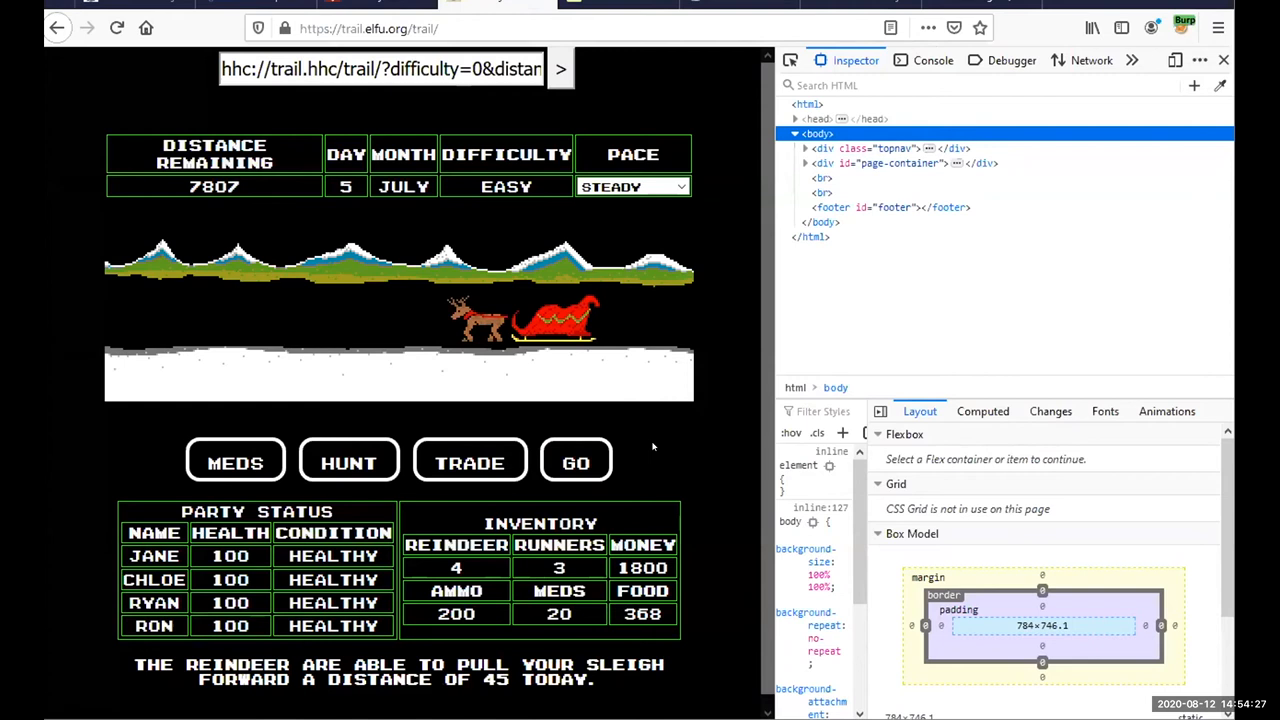
{"action": "left_click", "coordinate": [576, 462]}
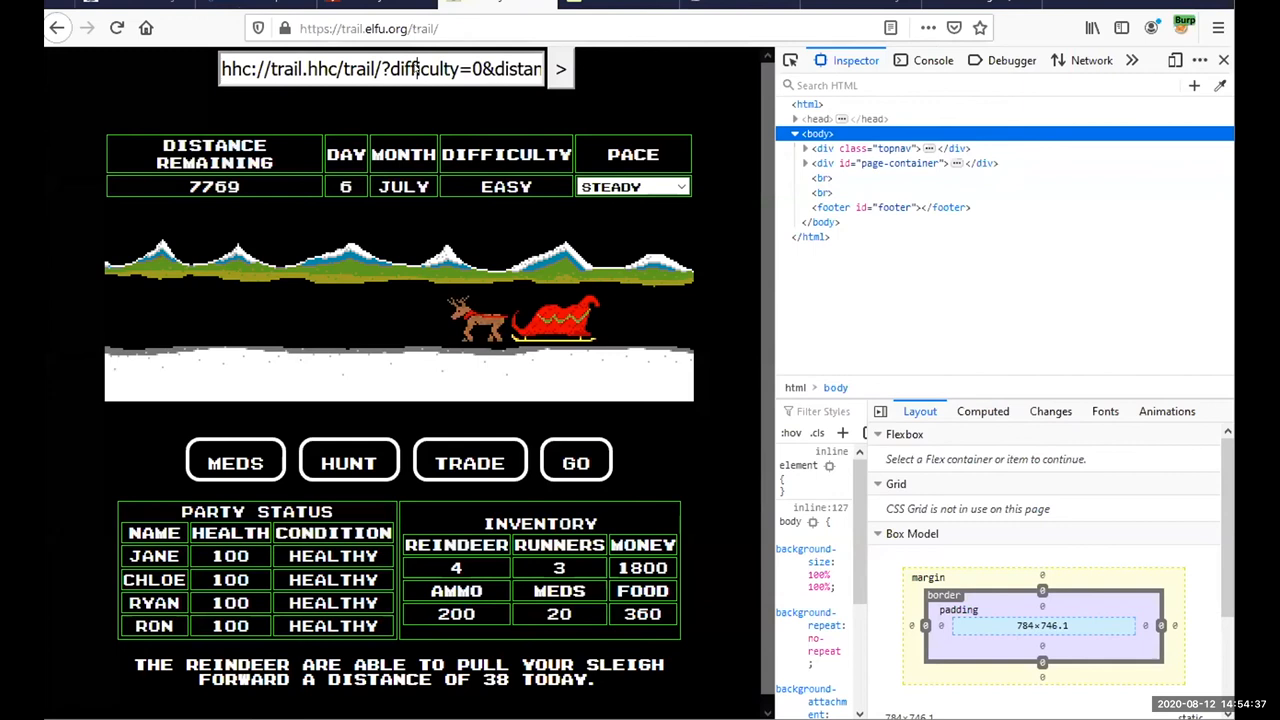
{"action": "mouse_move", "coordinate": [487, 111]}
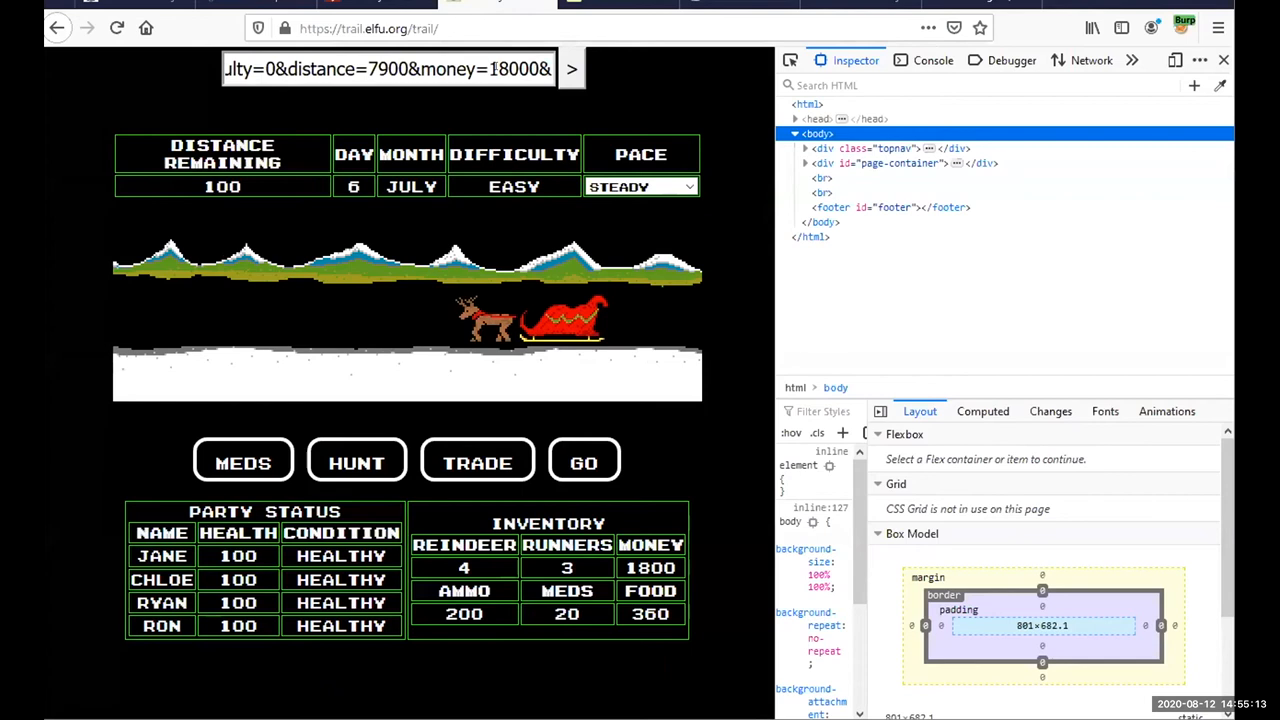
Step: Edit the distance parameter in the trail address, then travel the final stretch to win
{"action": "double_click", "coordinate": [513, 68]}
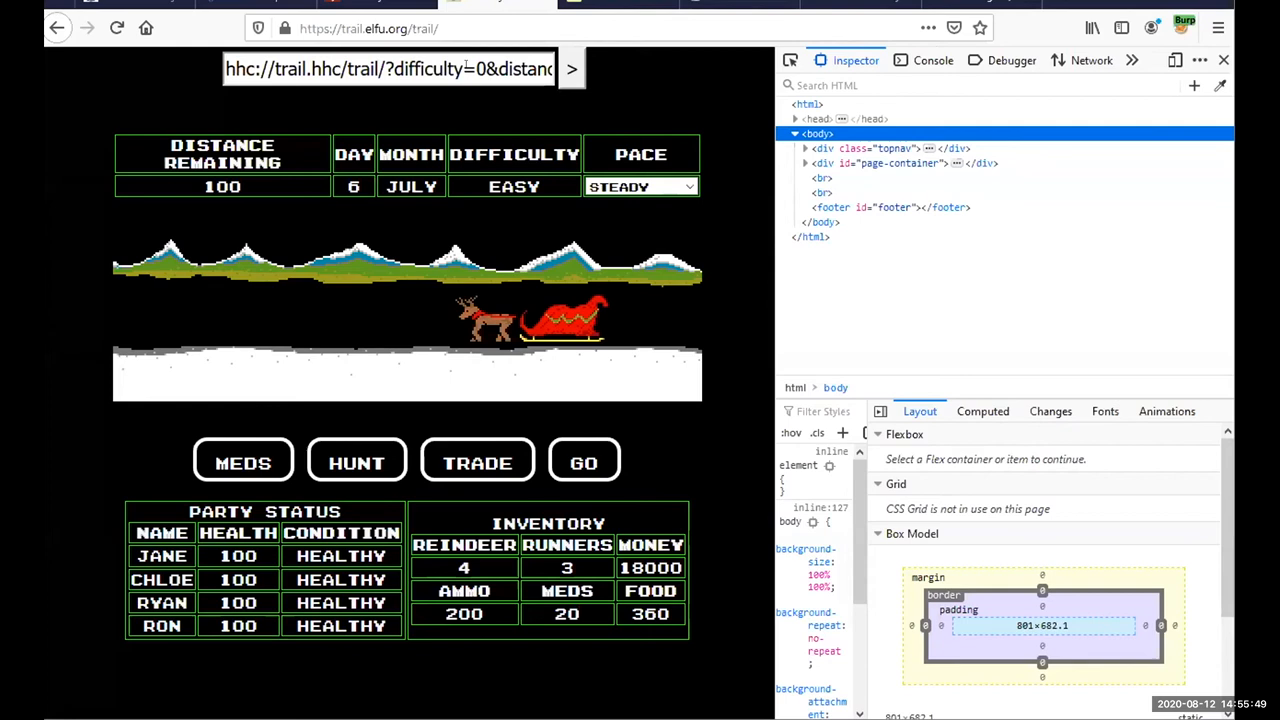
{"action": "left_click", "coordinate": [584, 461]}
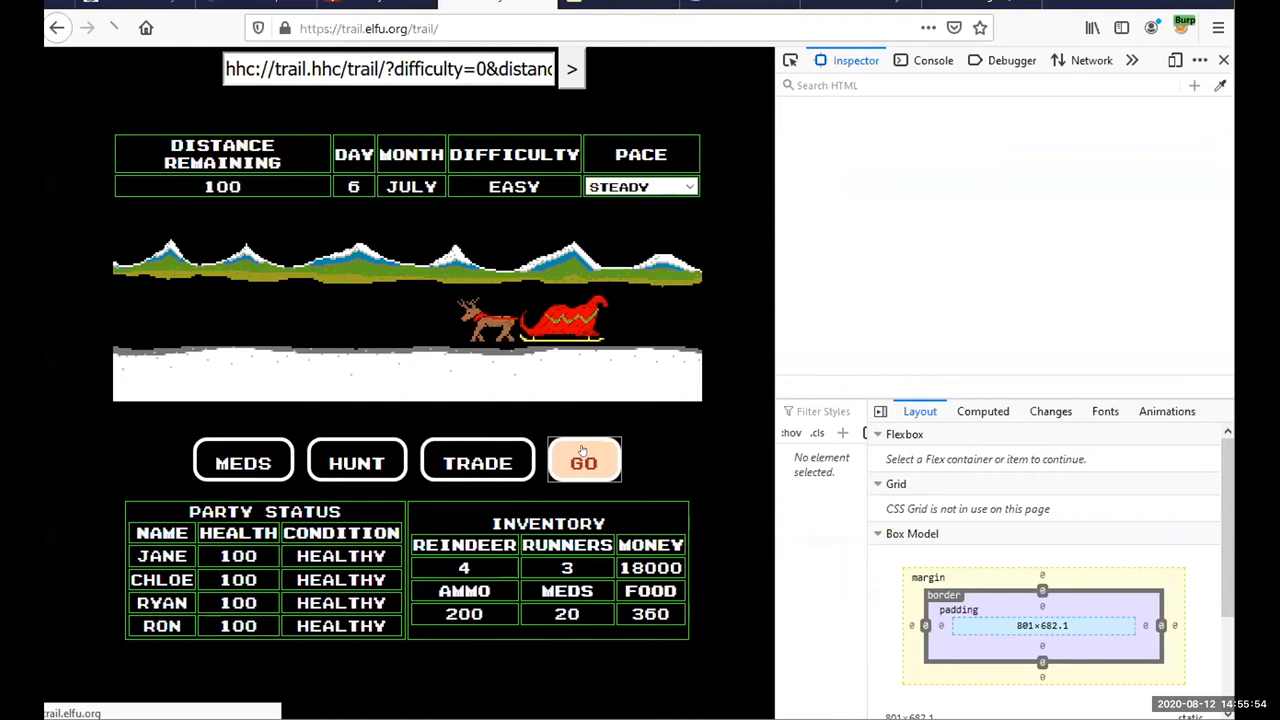
{"action": "left_click", "coordinate": [584, 461]}
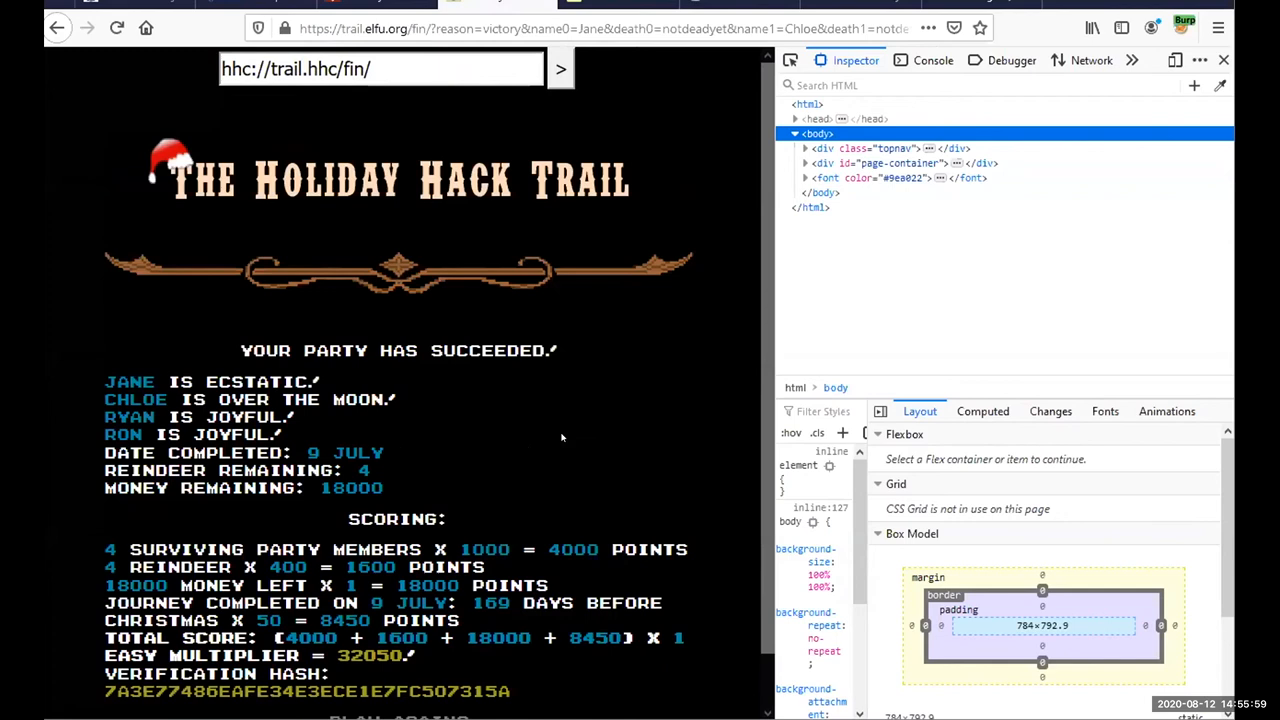
Step: Play again from the victory summary and pick a difficulty for a new trail
{"action": "left_click", "coordinate": [559, 68]}
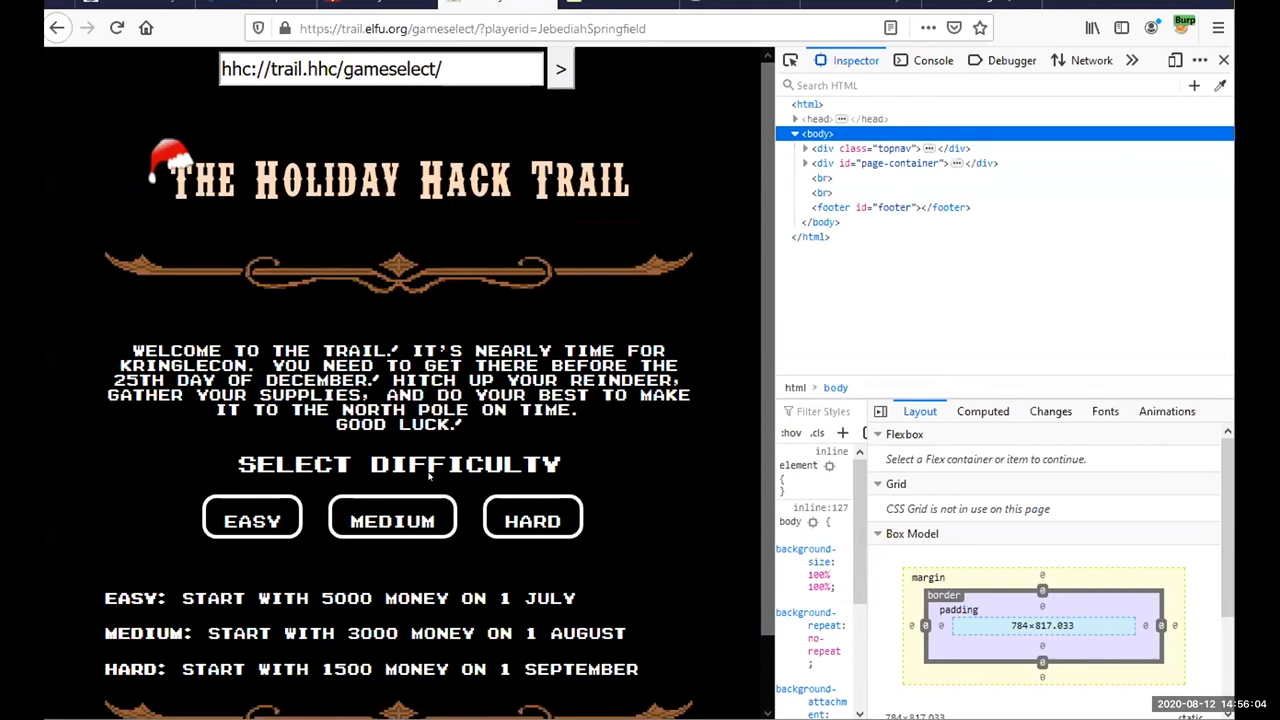
{"action": "left_click", "coordinate": [392, 520]}
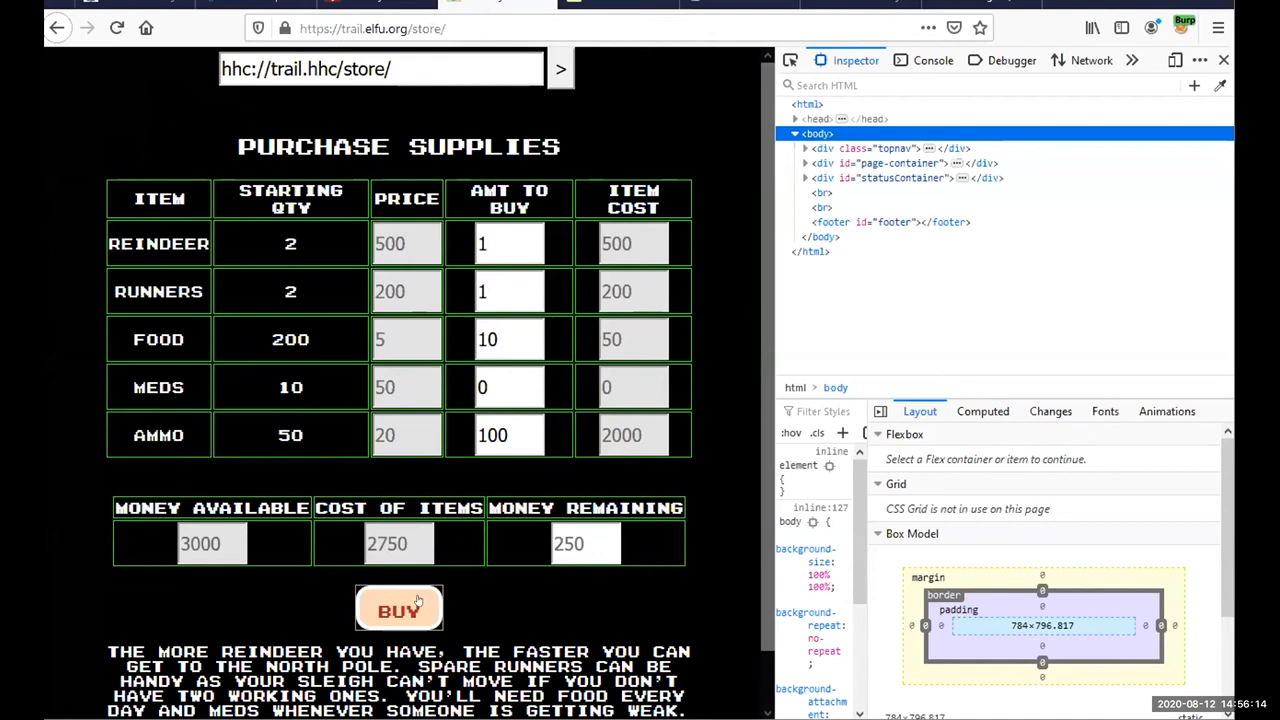
Step: Buy the supplies and travel two days ahead to day 4, 7860 distance left
{"action": "left_click", "coordinate": [398, 610]}
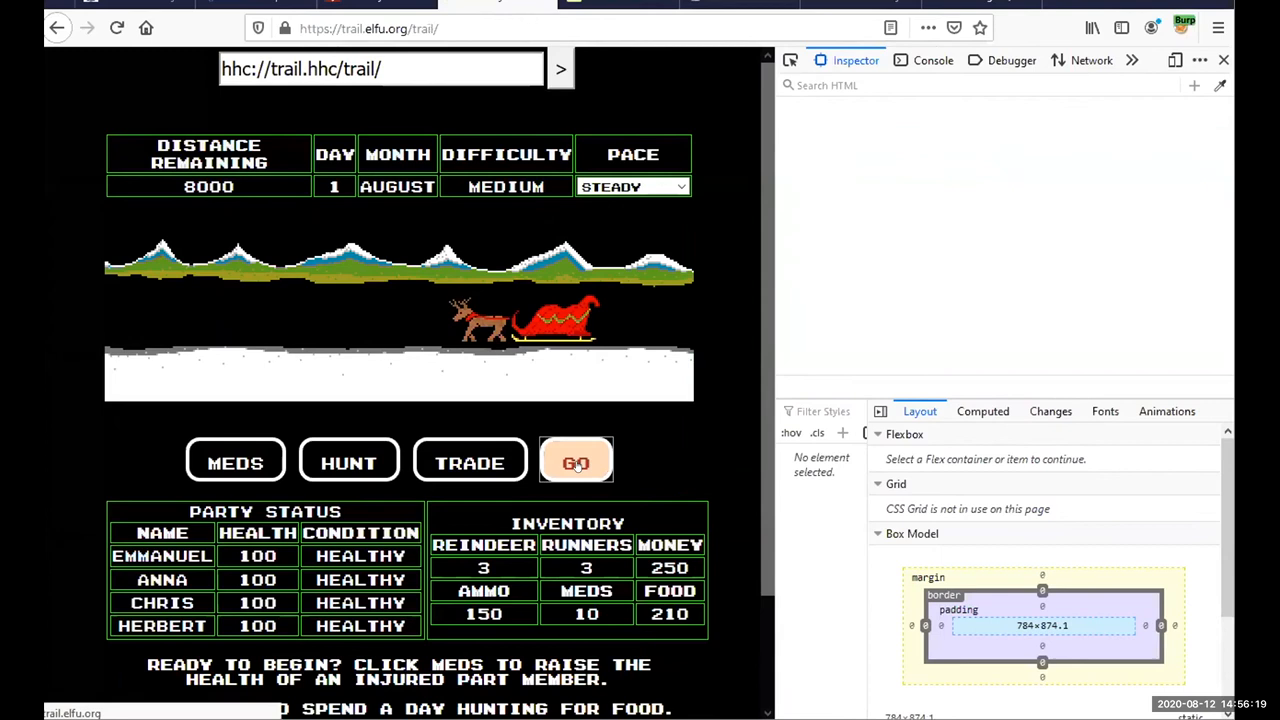
{"action": "left_click", "coordinate": [576, 462]}
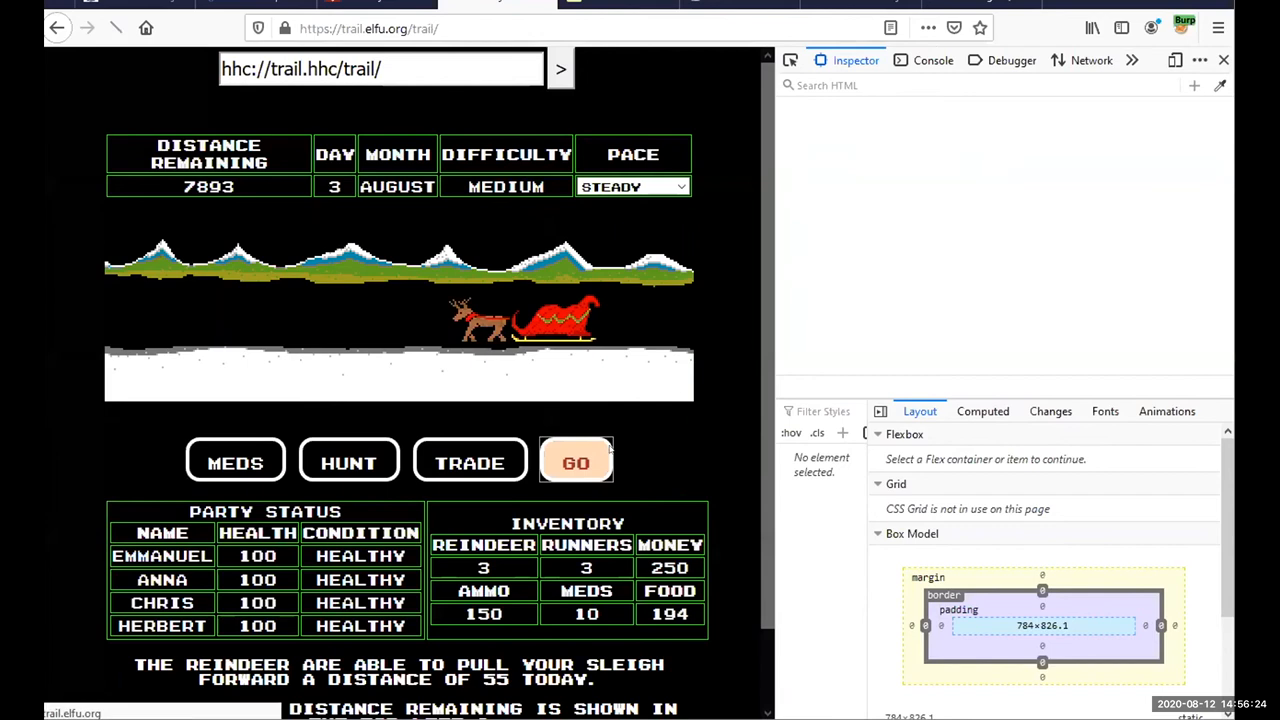
{"action": "left_click", "coordinate": [576, 462]}
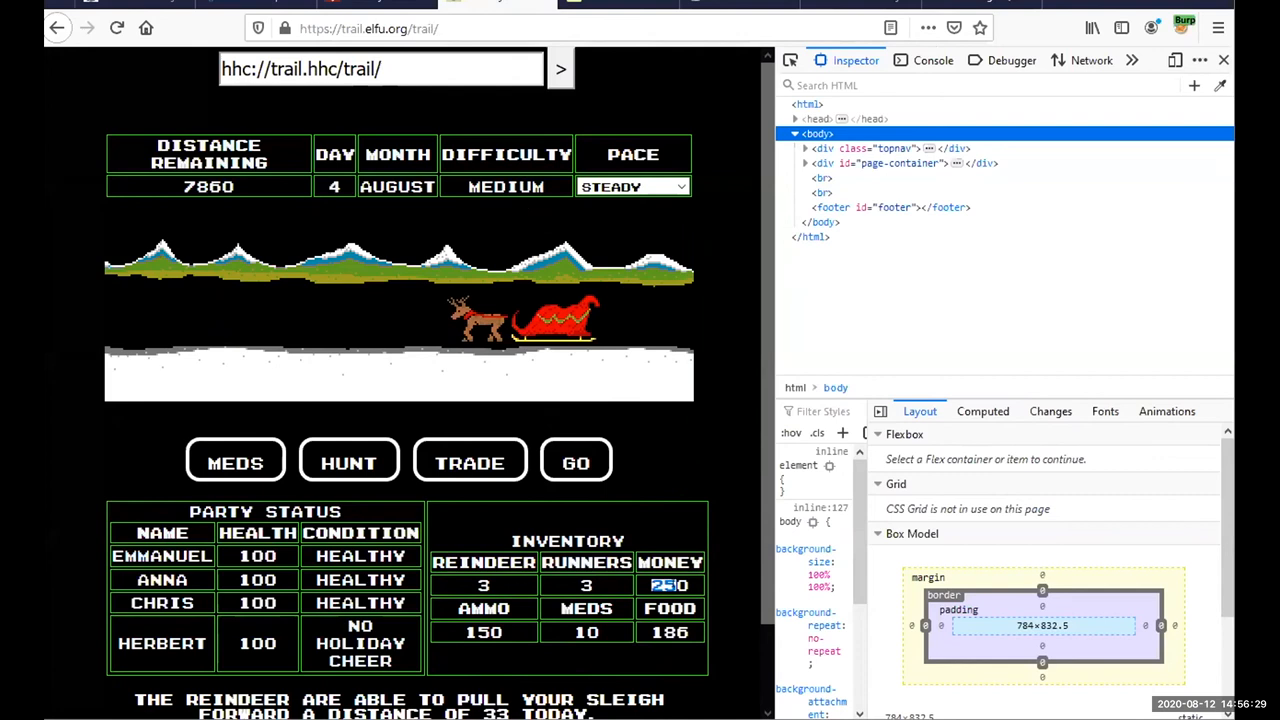
Step: Inspect the Money cell, set it to 25000, and travel one day as it reverts to 250
{"action": "left_click", "coordinate": [670, 585]}
{"action": "type", "text": "00"}
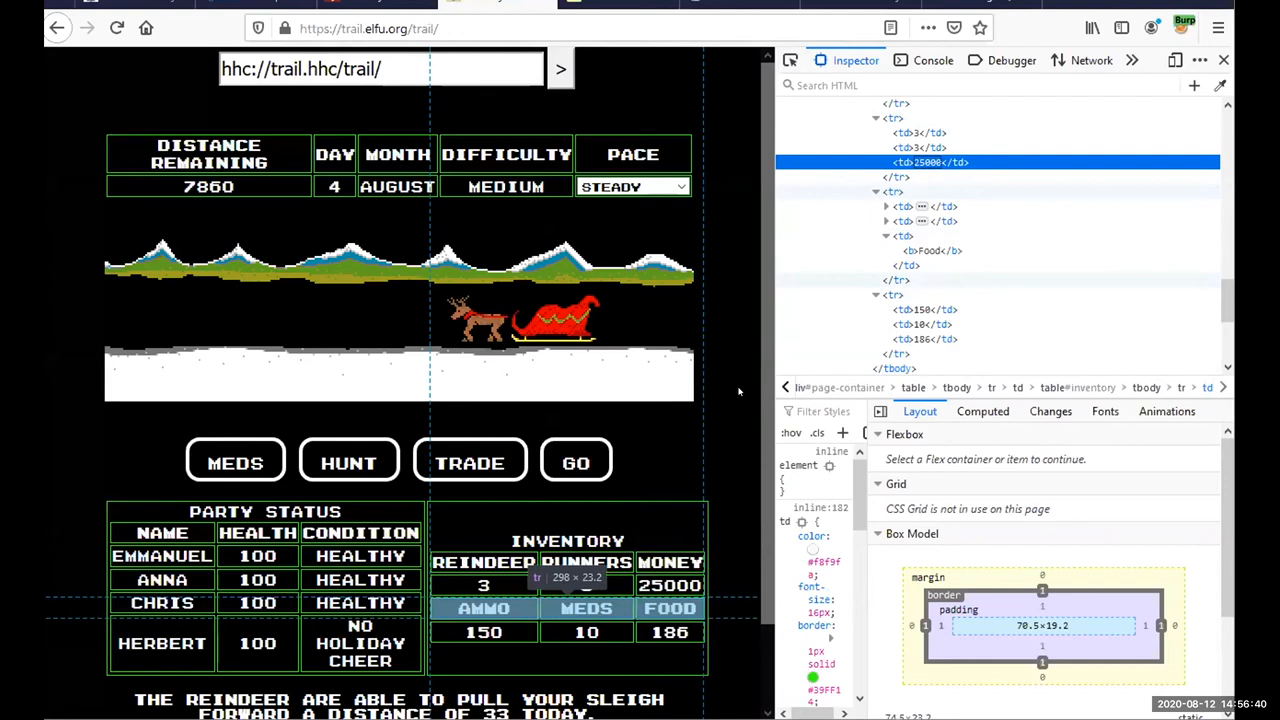
{"action": "left_click", "coordinate": [575, 462]}
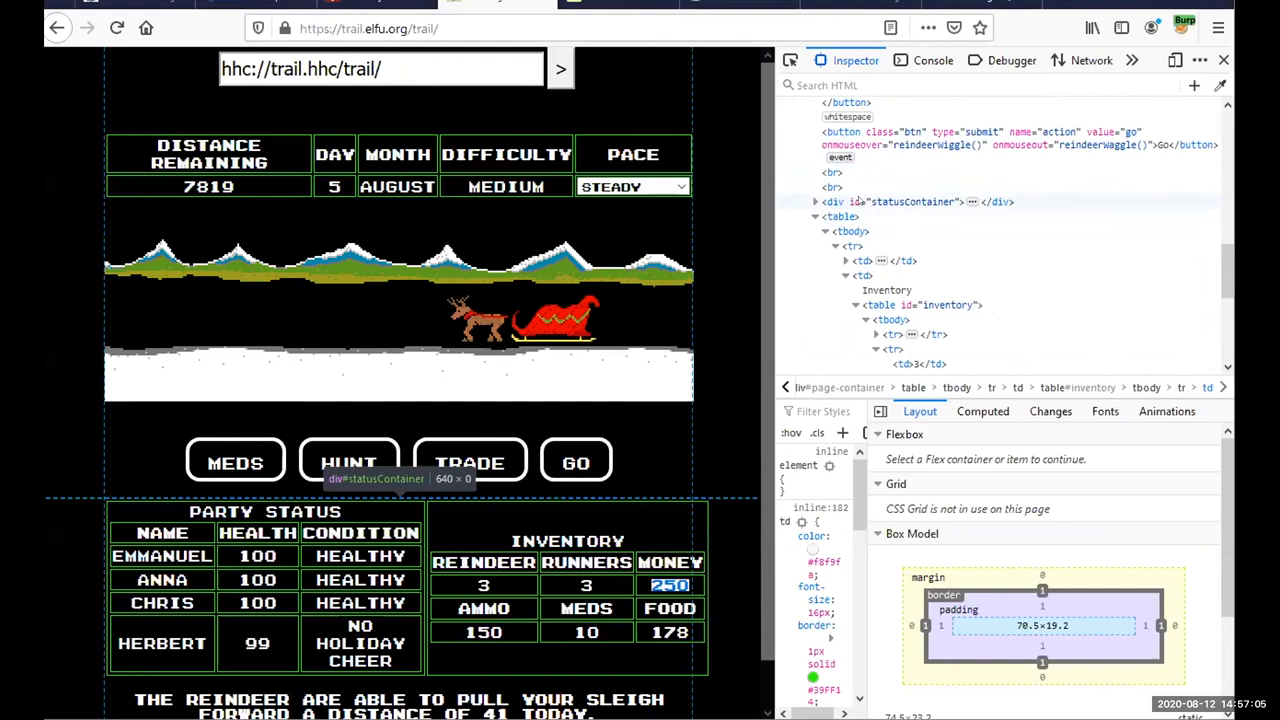
Step: Set hidden money to 25000, shorten distance, and travel to win with 148600 points
{"action": "left_click", "coordinate": [816, 202]}
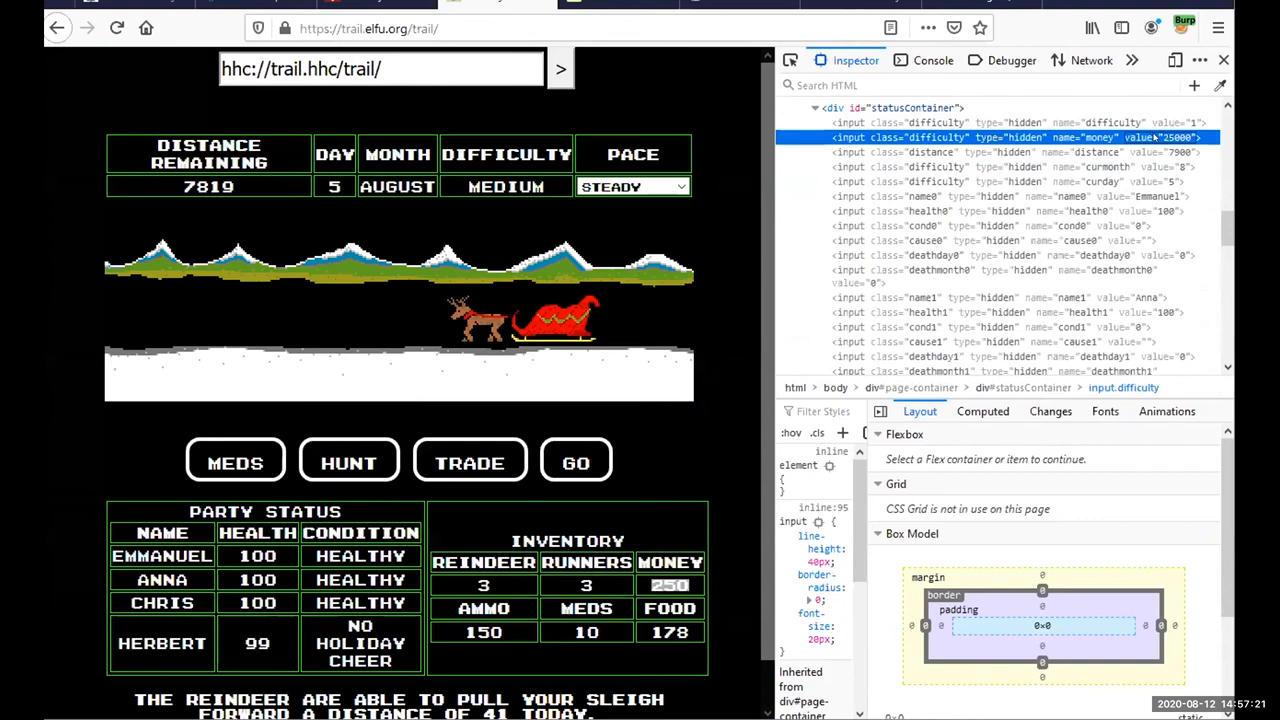
{"action": "left_click", "coordinate": [576, 462]}
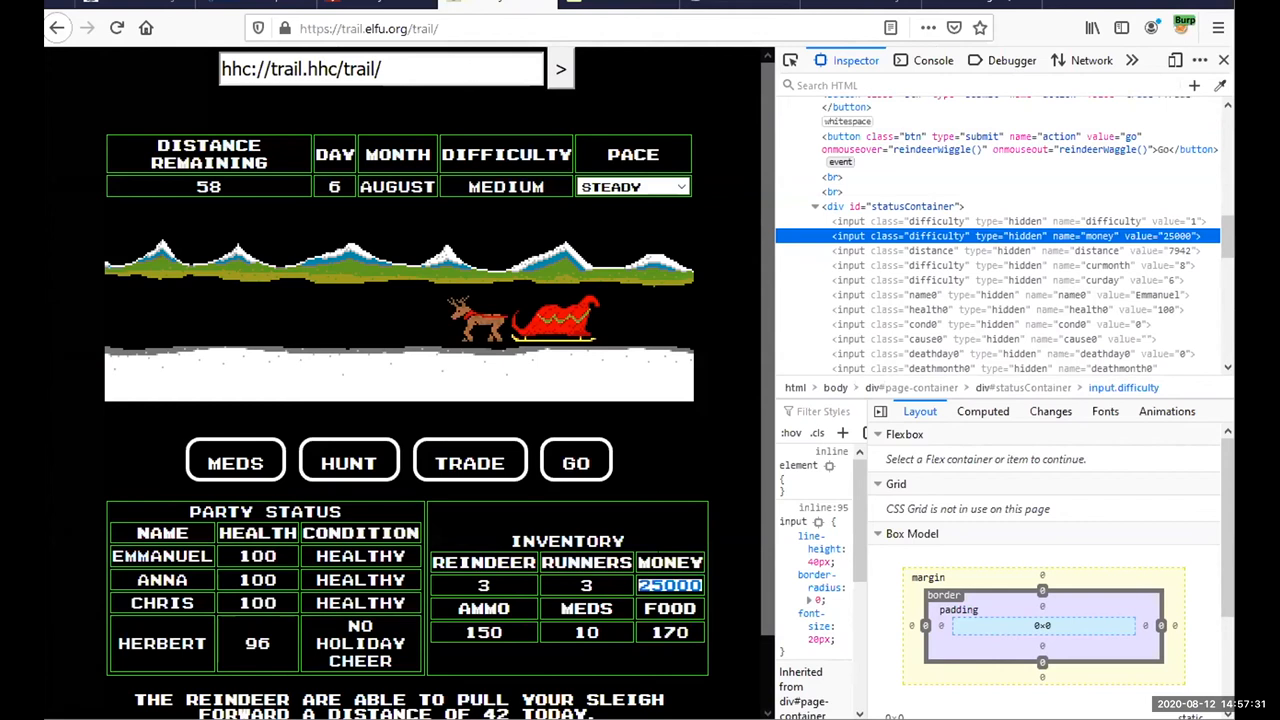
{"action": "mouse_move", "coordinate": [550, 386]}
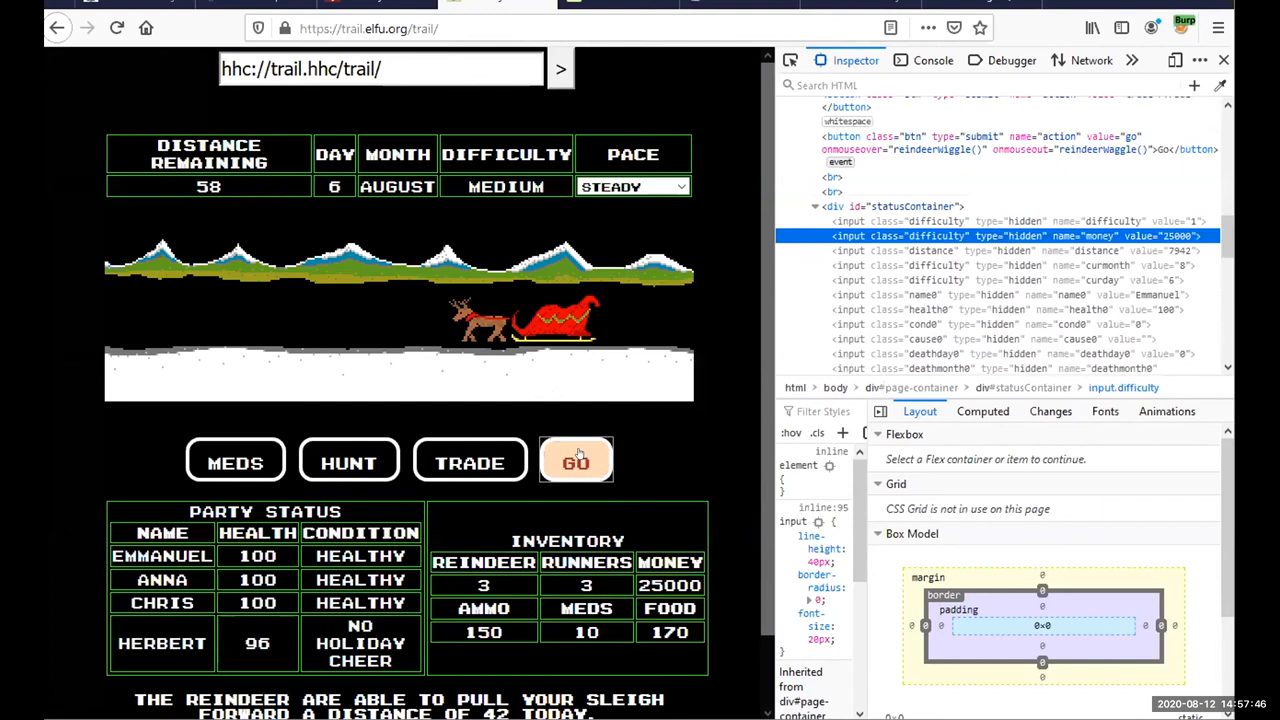
{"action": "left_click", "coordinate": [576, 461]}
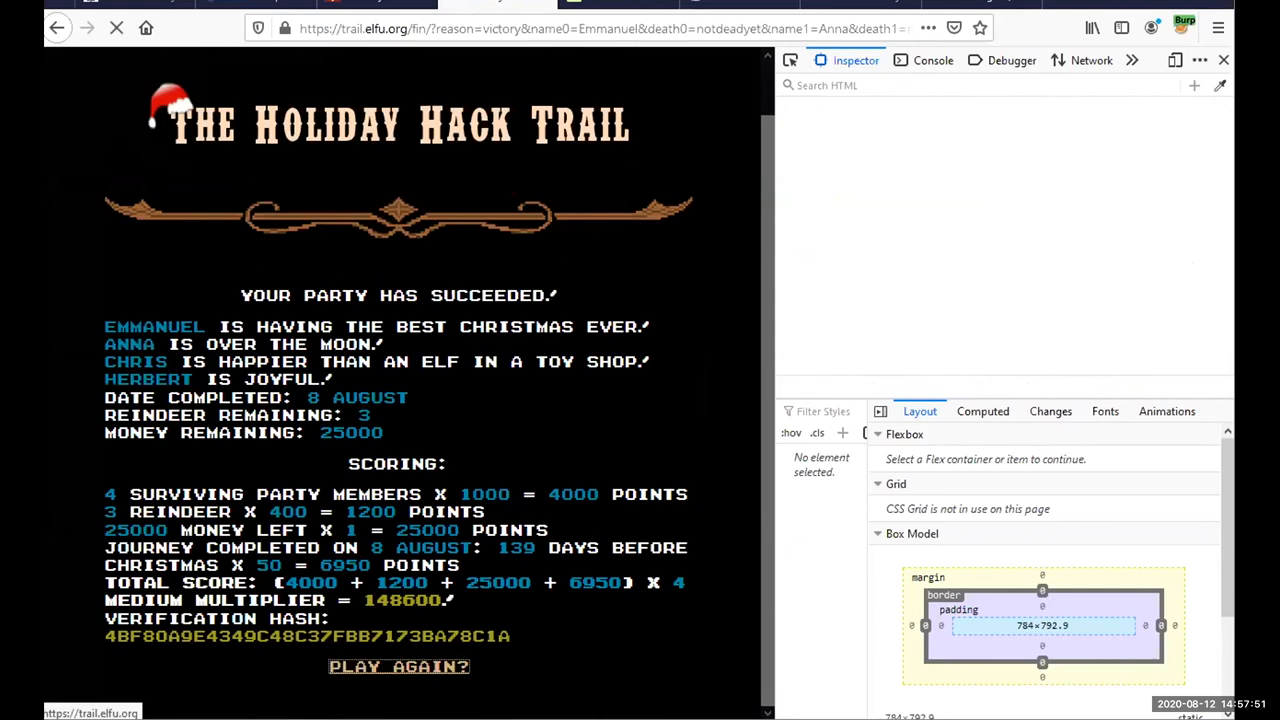
Step: Restart the game from the results page and pick HARD difficulty
{"action": "left_click", "coordinate": [398, 666]}
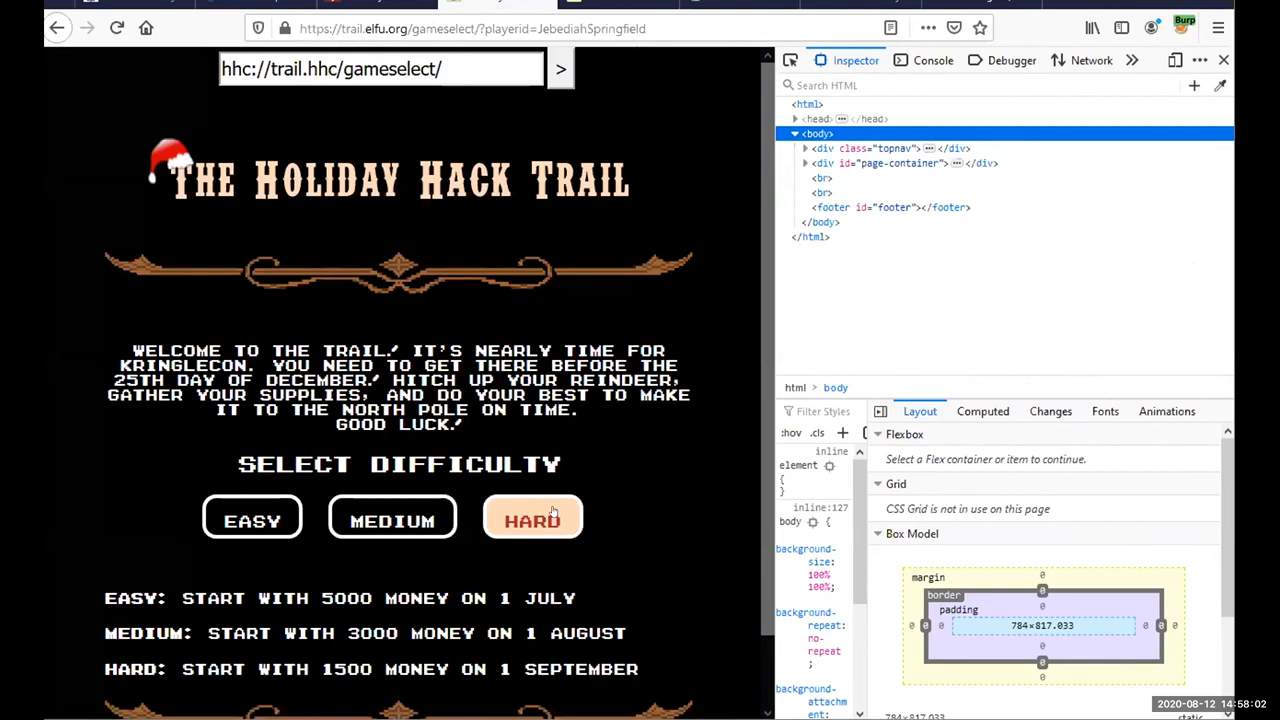
{"action": "left_click", "coordinate": [532, 520]}
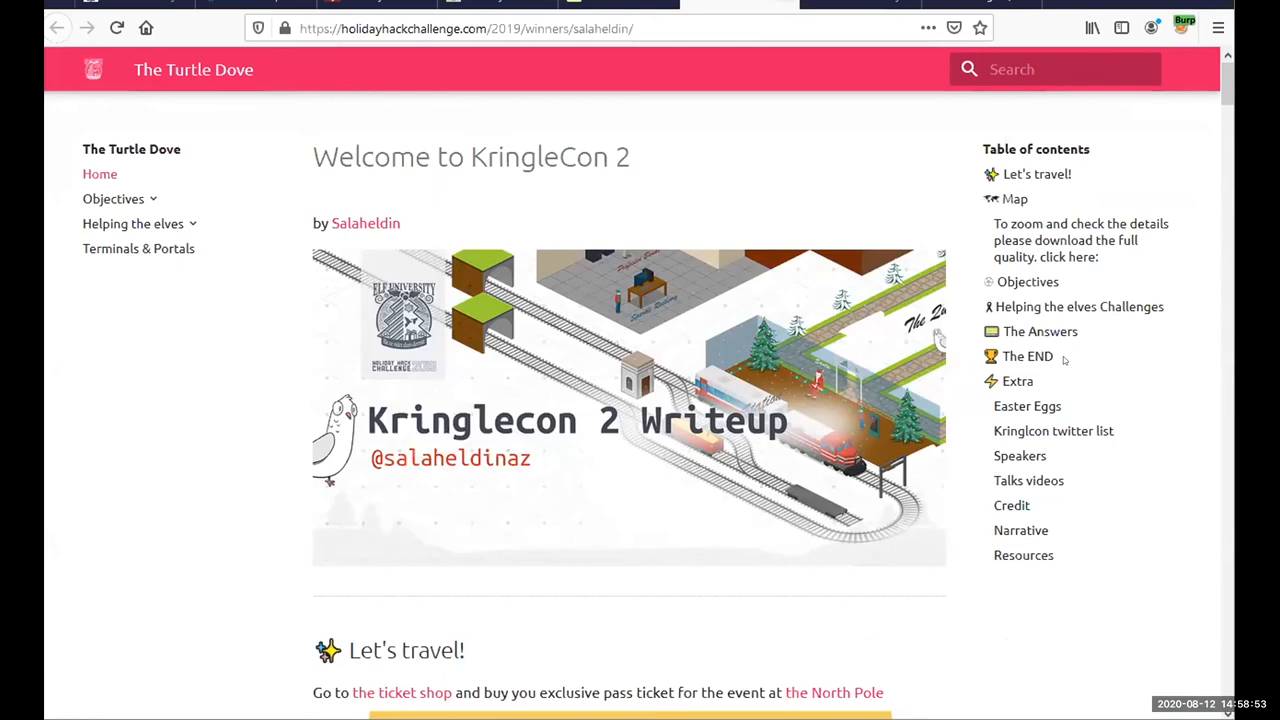
{"action": "mouse_move", "coordinate": [1079, 306]}
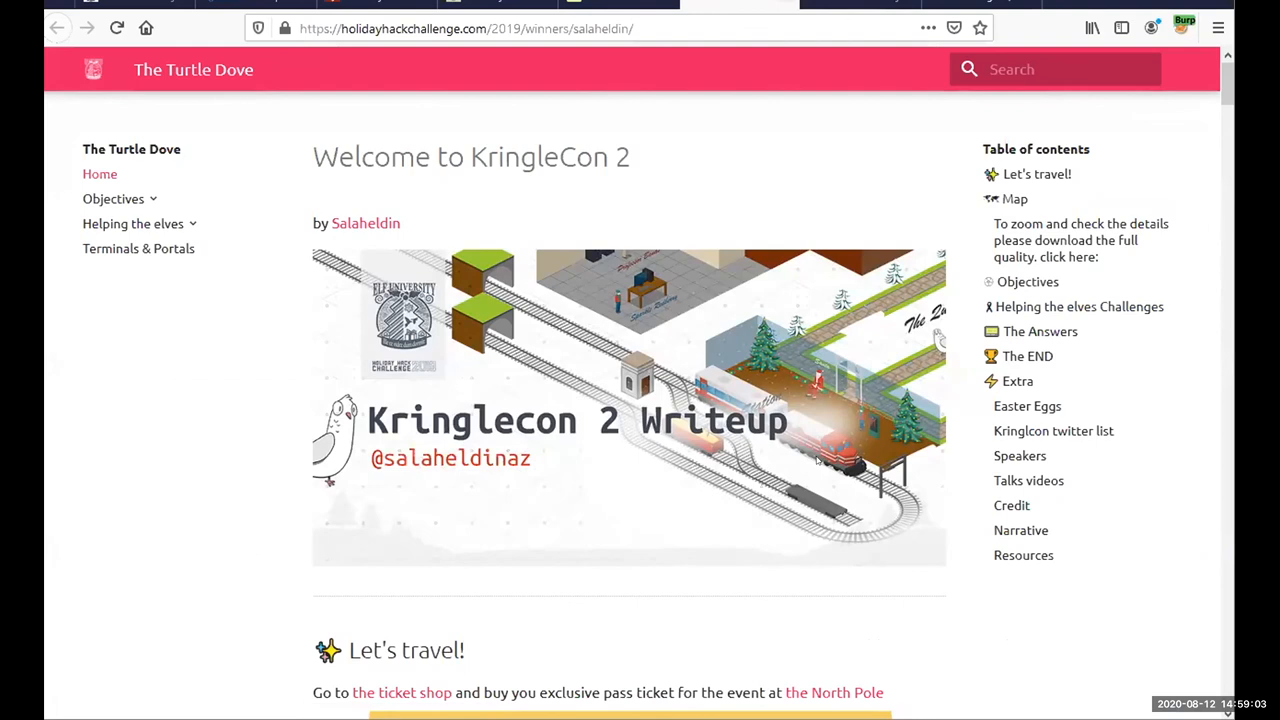
{"action": "mouse_move", "coordinate": [817, 598]}
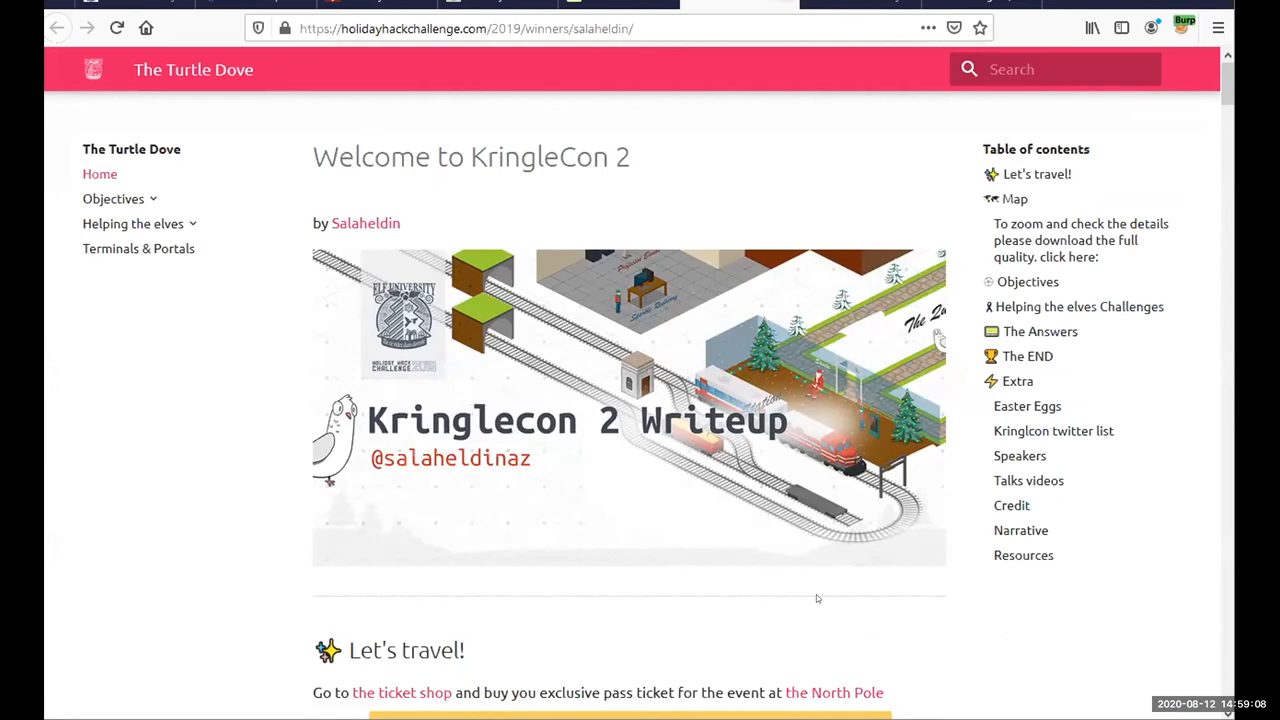
{"action": "mouse_move", "coordinate": [812, 566]}
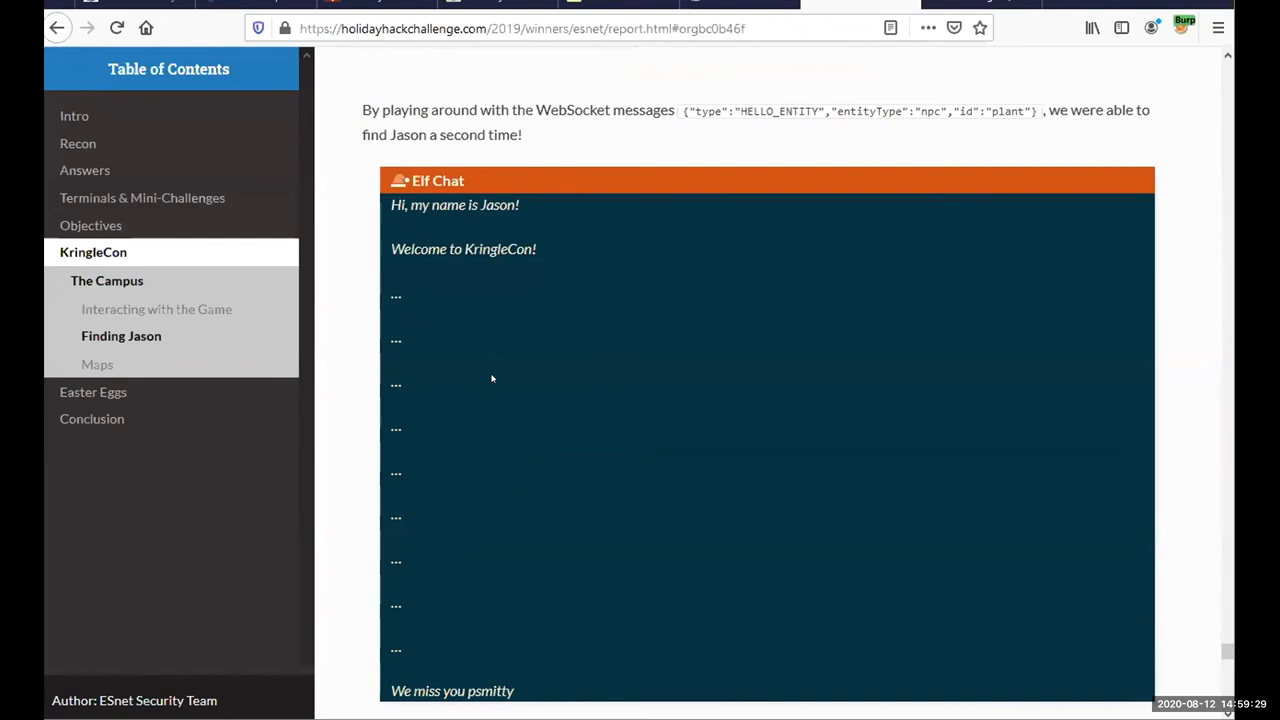
Step: Scroll through the ESnet write-up's section on finding a hidden elf
{"action": "scroll", "scroll_direction": "down", "scroll_amount": 3}
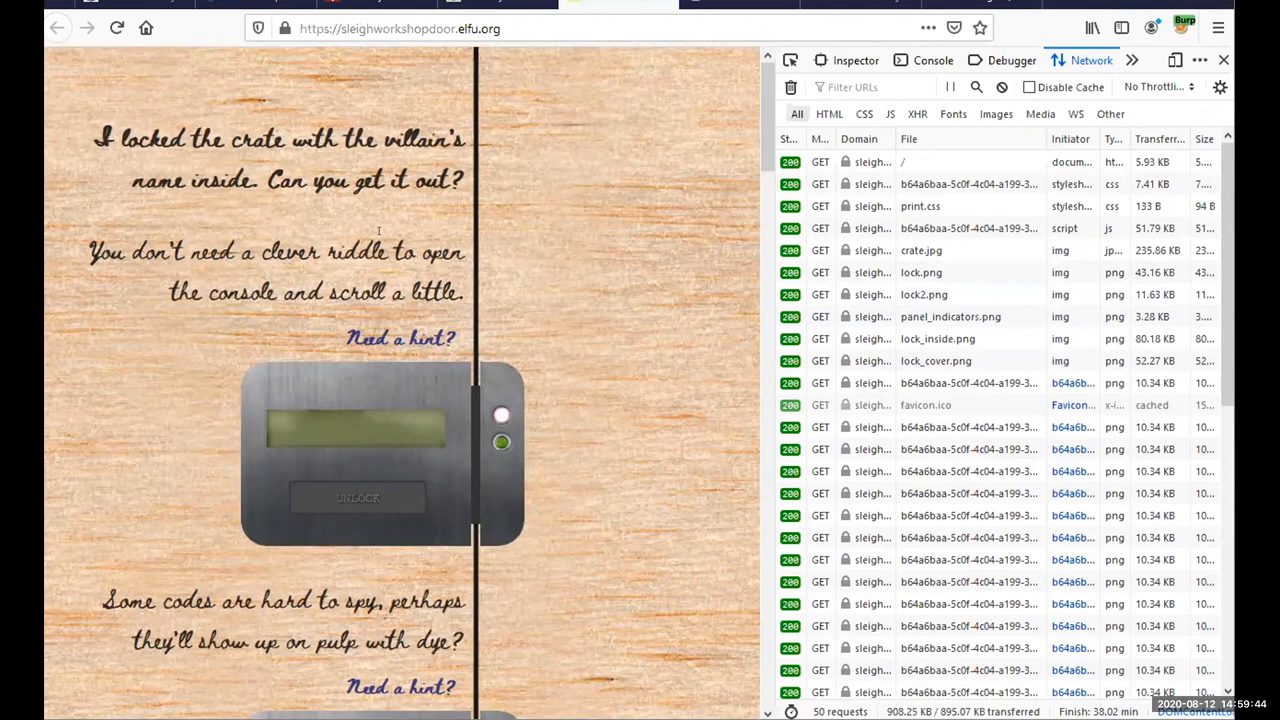
{"action": "mouse_move", "coordinate": [533, 246]}
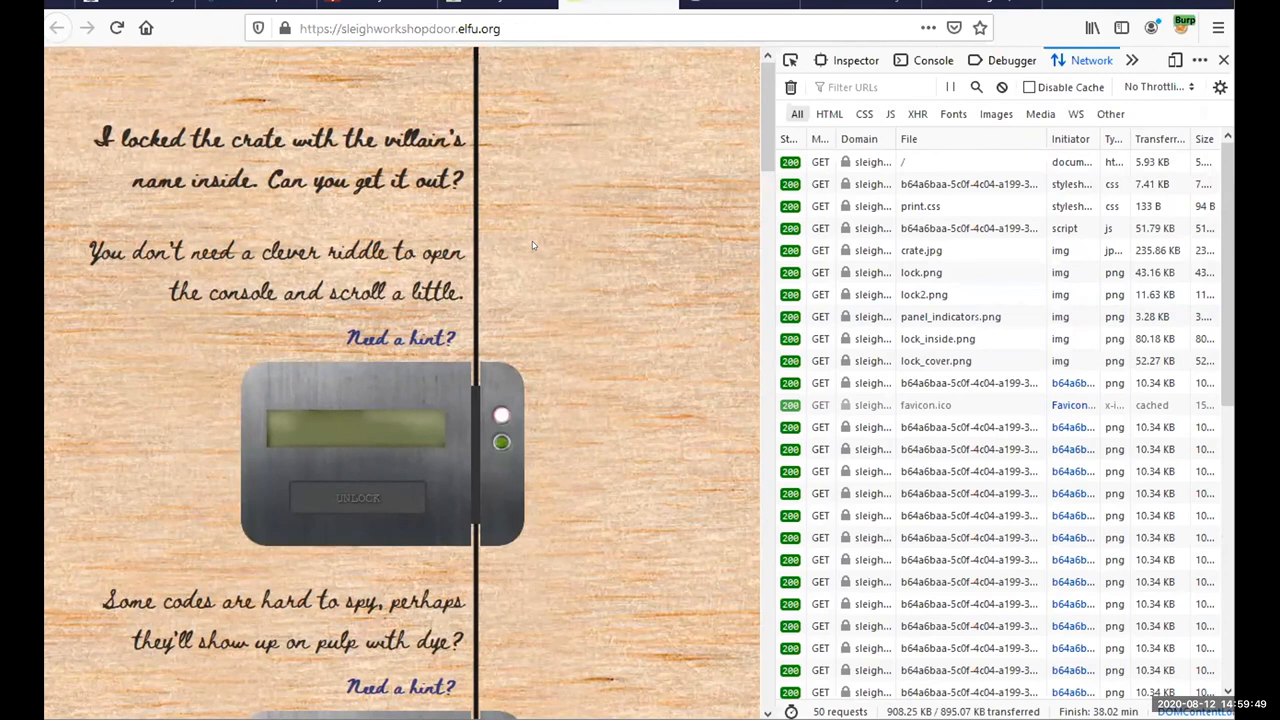
{"action": "mouse_move", "coordinate": [505, 349]}
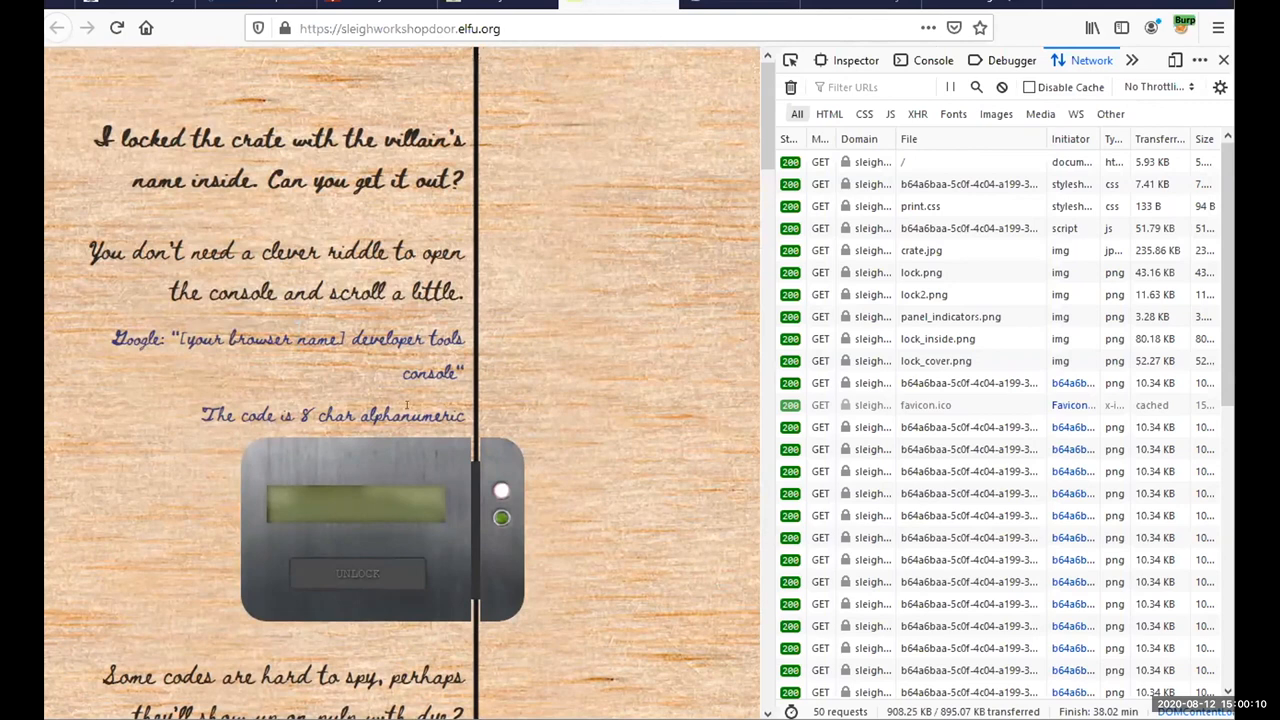
{"action": "left_click", "coordinate": [931, 60]}
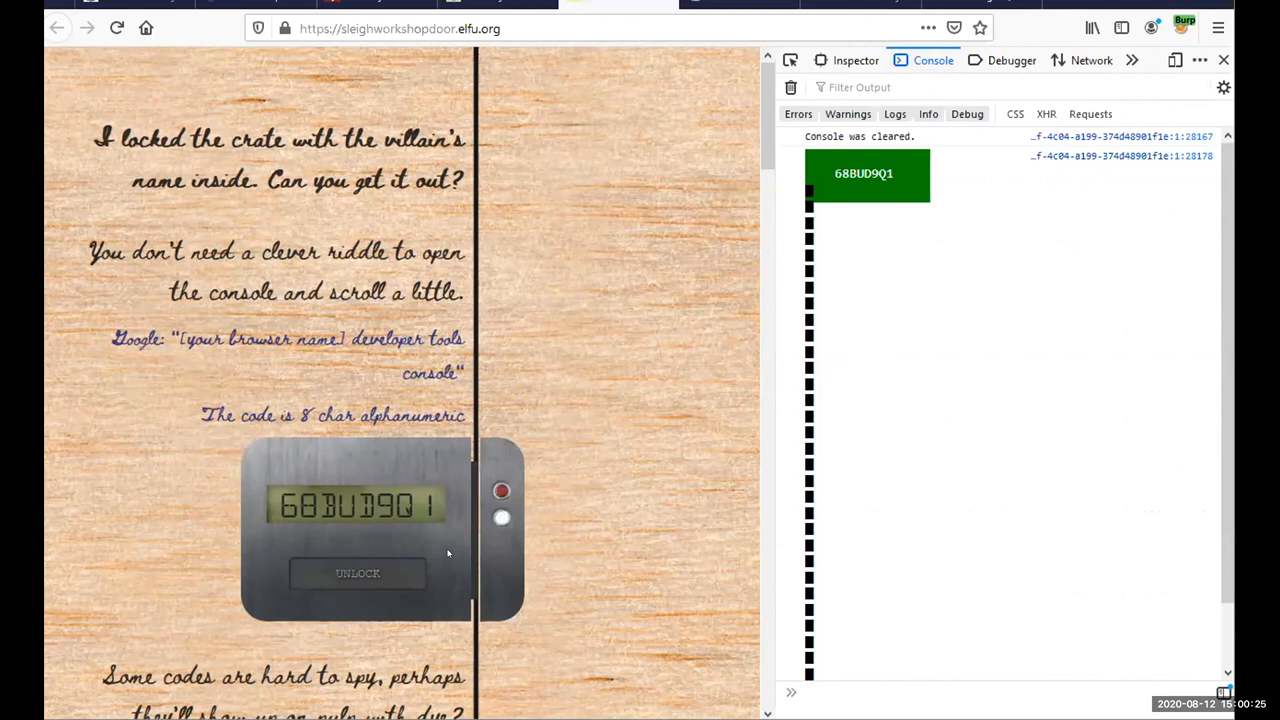
{"action": "scroll", "scroll_direction": "down", "scroll_amount": 3}
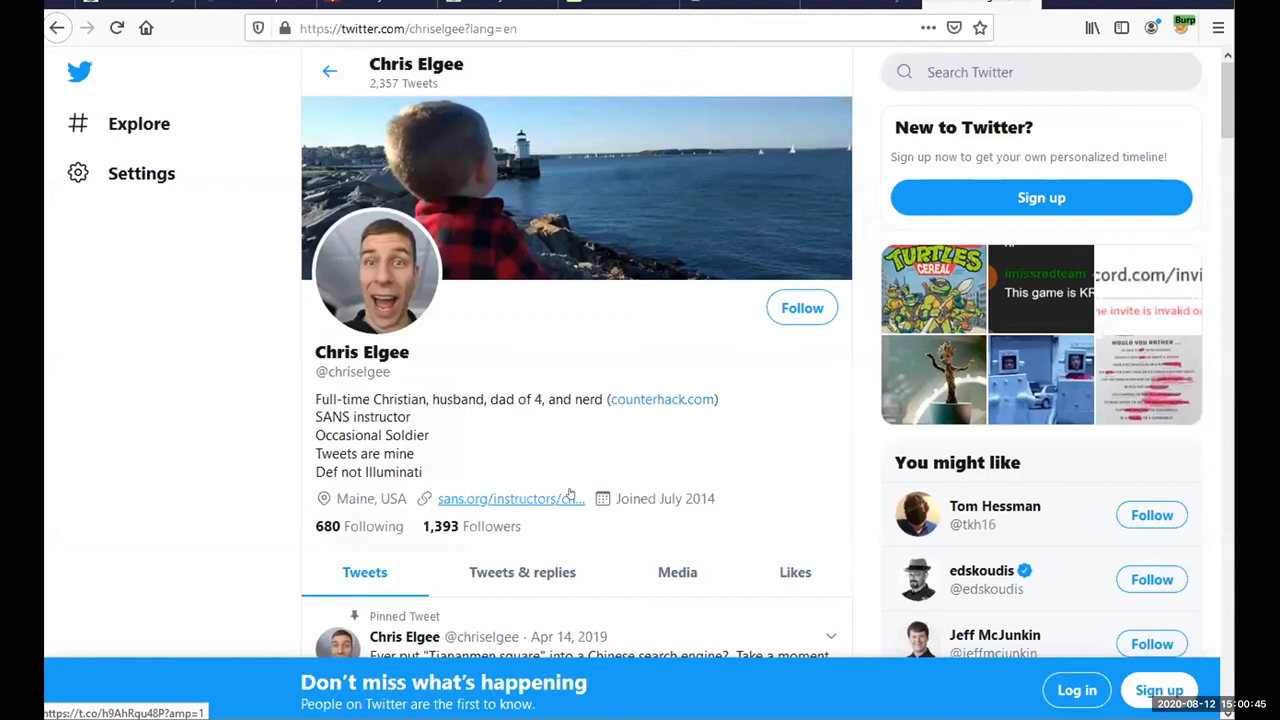
{"action": "mouse_move", "coordinate": [540, 394]}
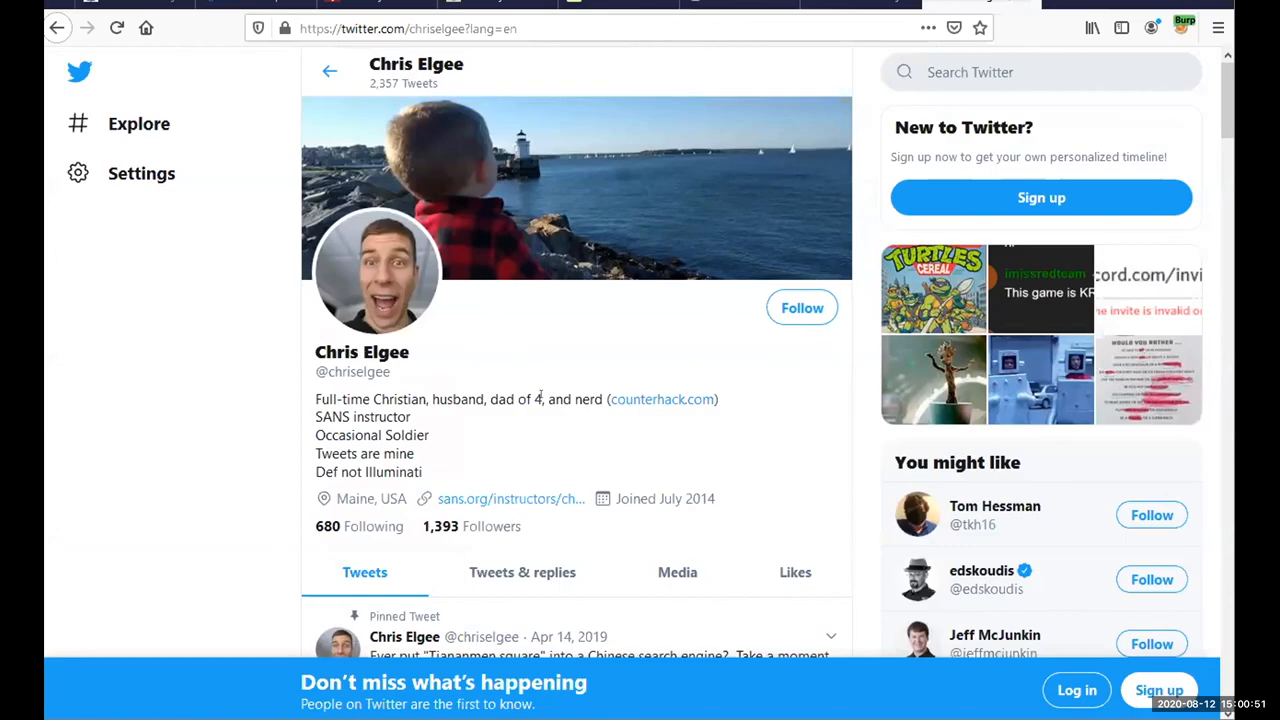